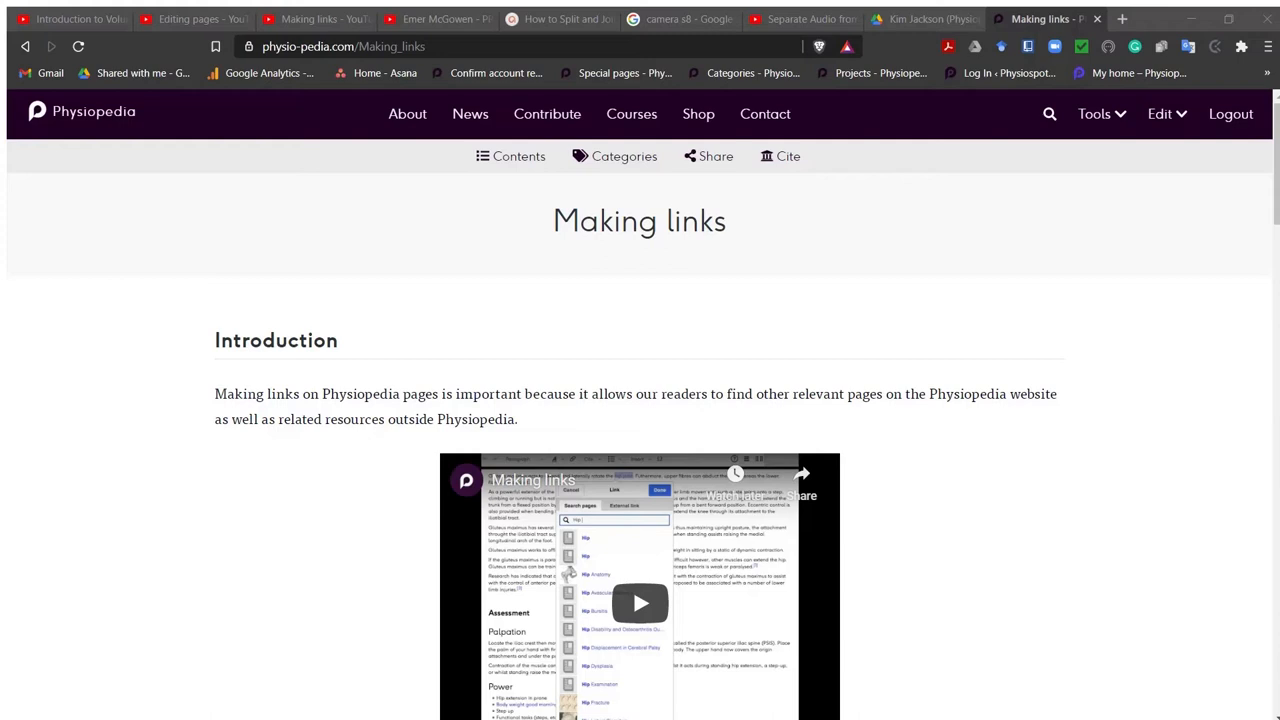
mouse_move(1094, 112)
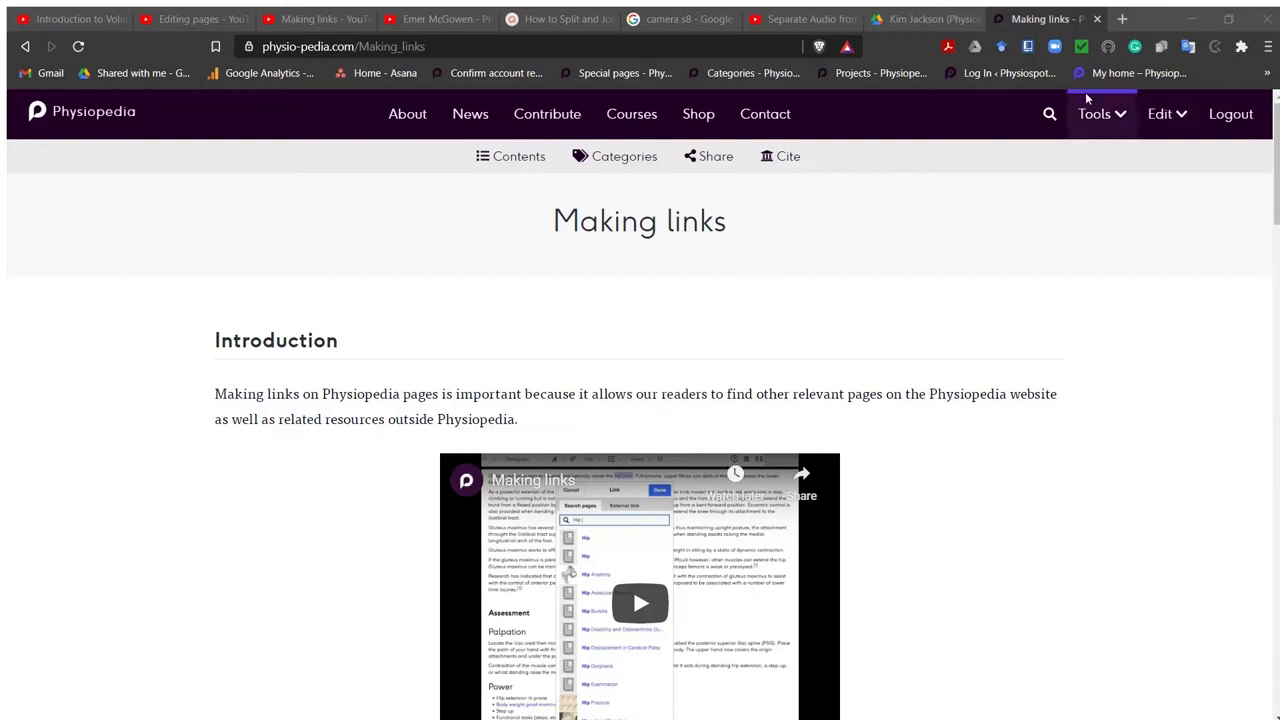
mouse_move(1160, 136)
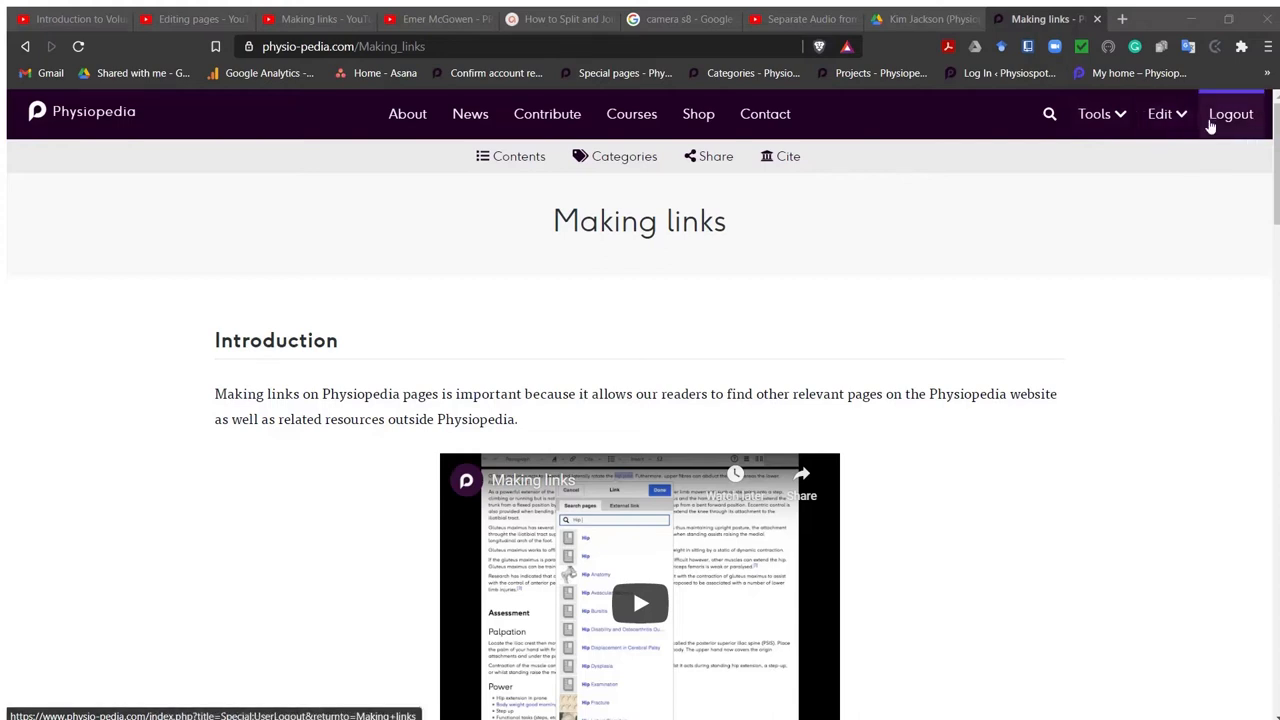
mouse_move(1196, 222)
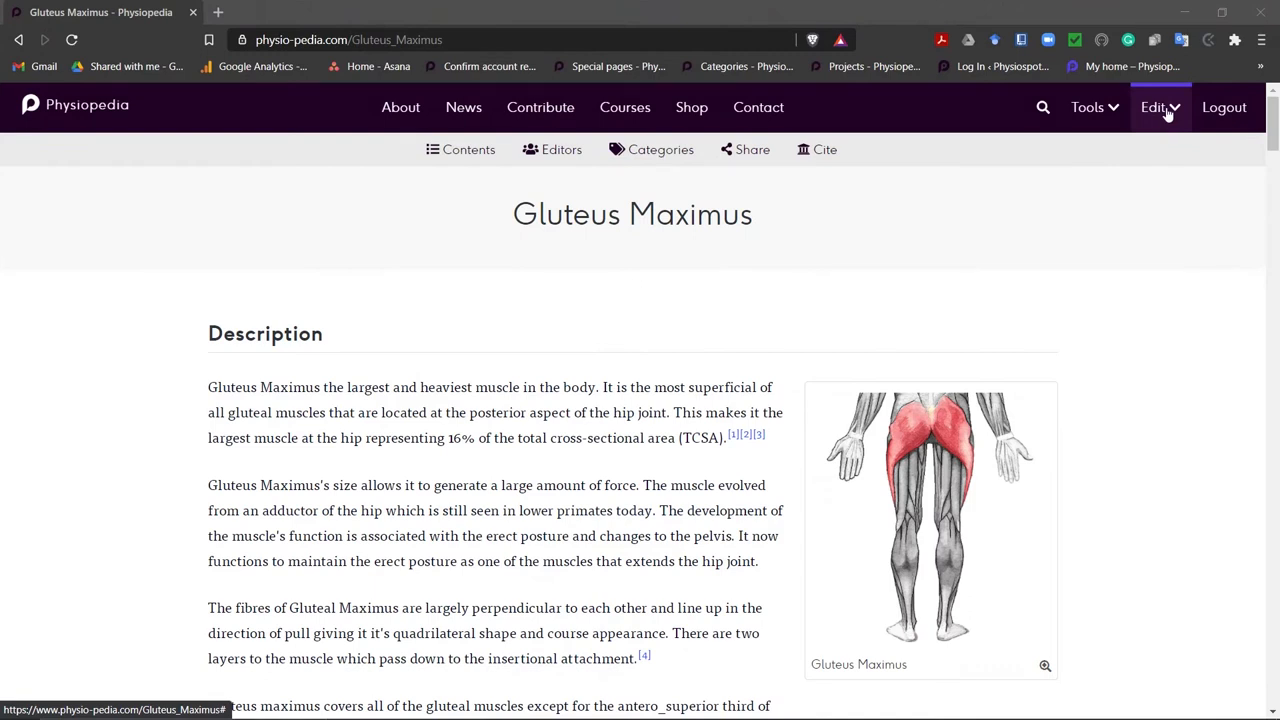
Show the editing options for the Gluteus Maximus article
left_click(1156, 108)
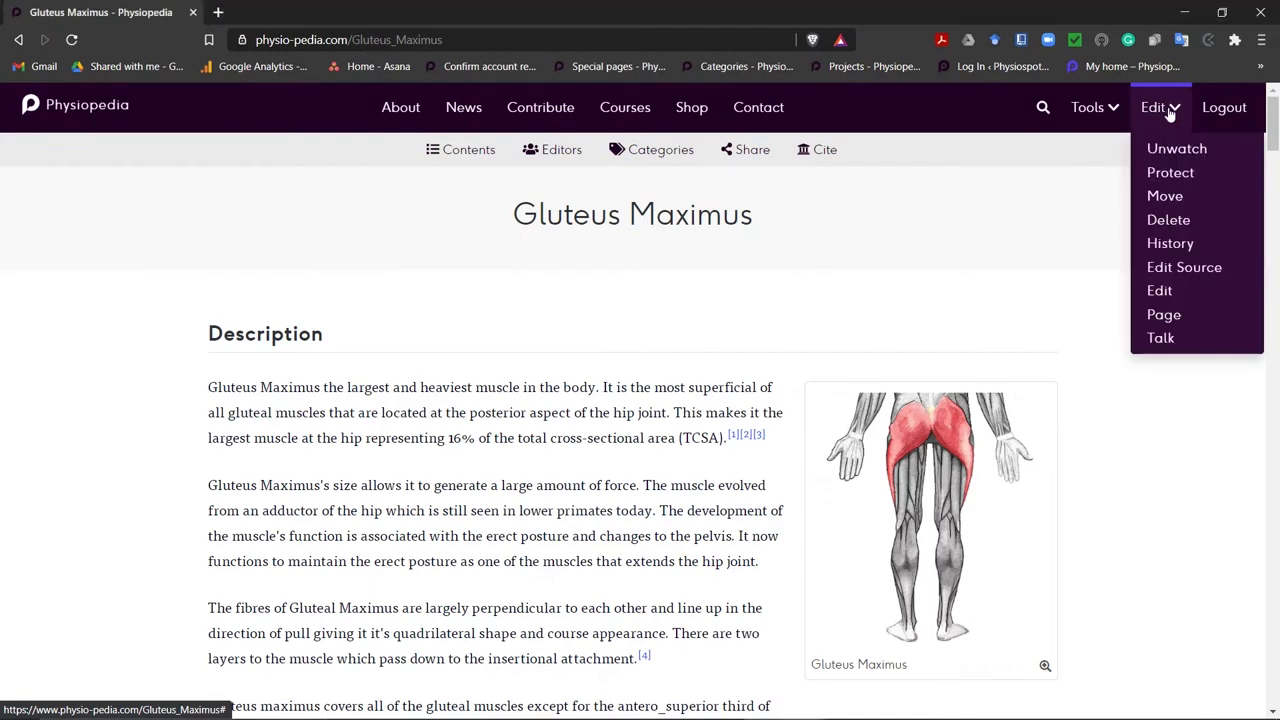
mouse_move(1176, 148)
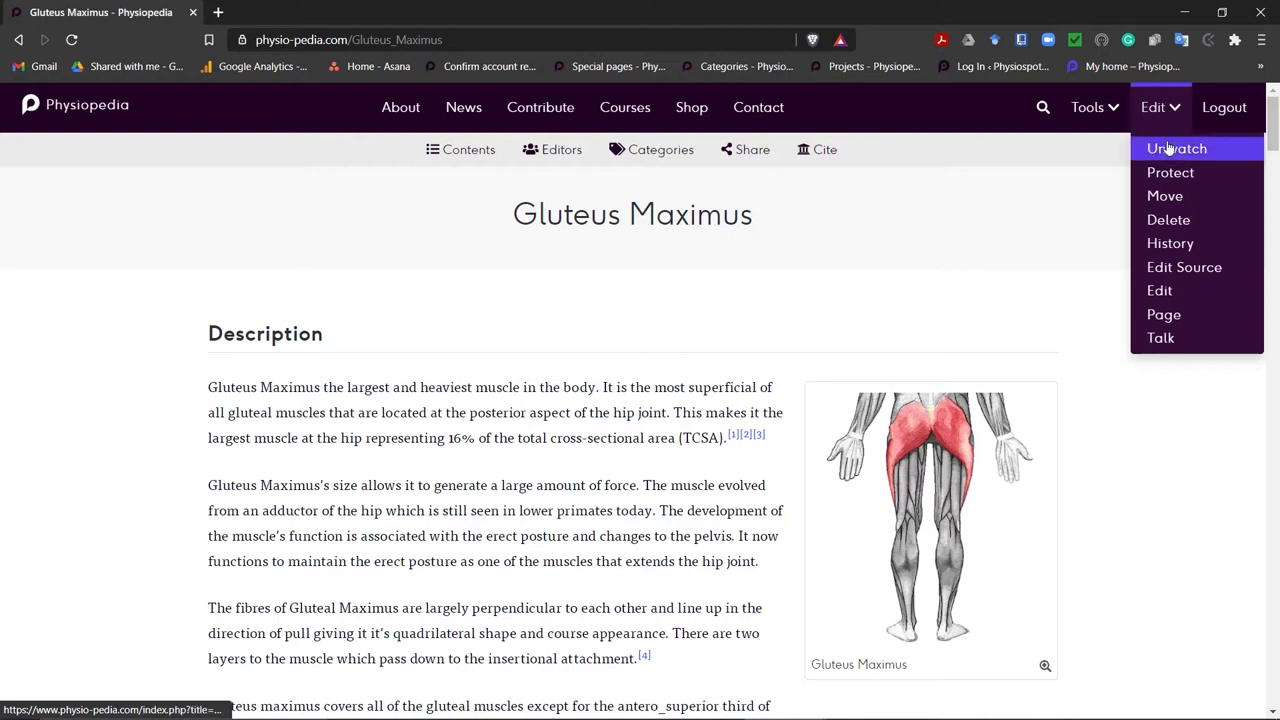
mouse_move(1160, 290)
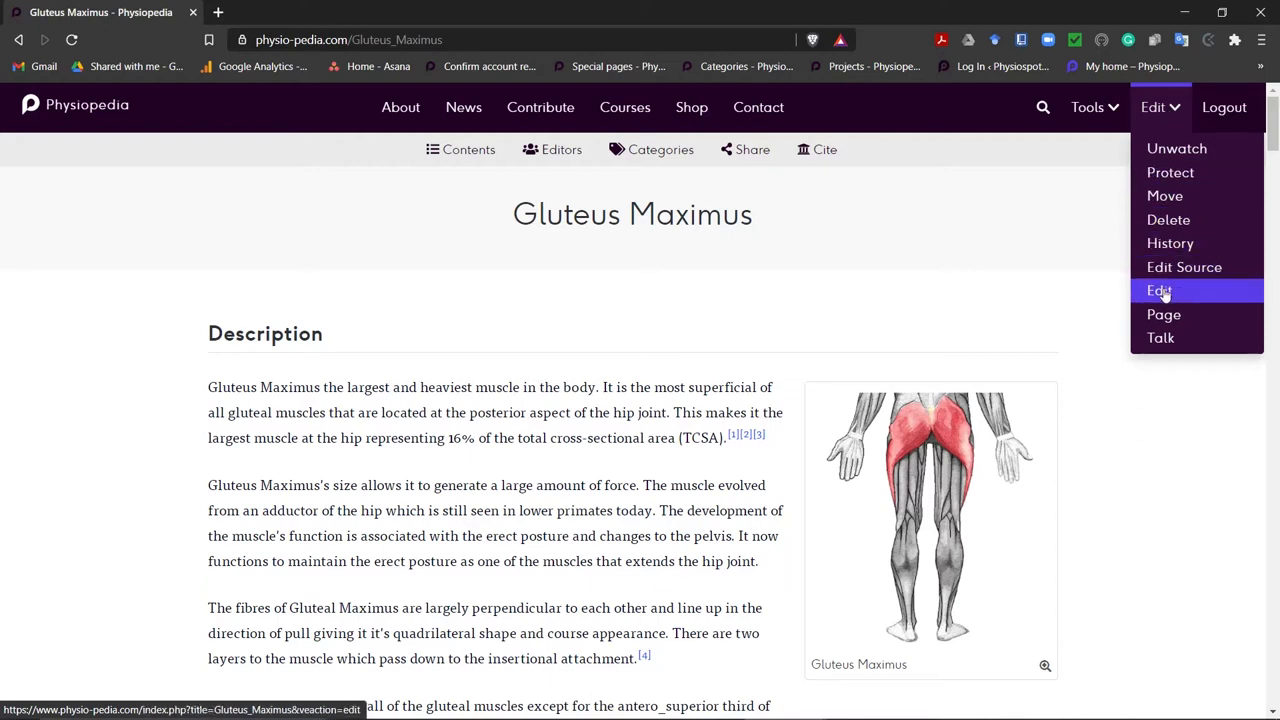
Open Gluteus Maximus in the visual editor and select 'hip joint' in the Description paragraph
left_click(1158, 290)
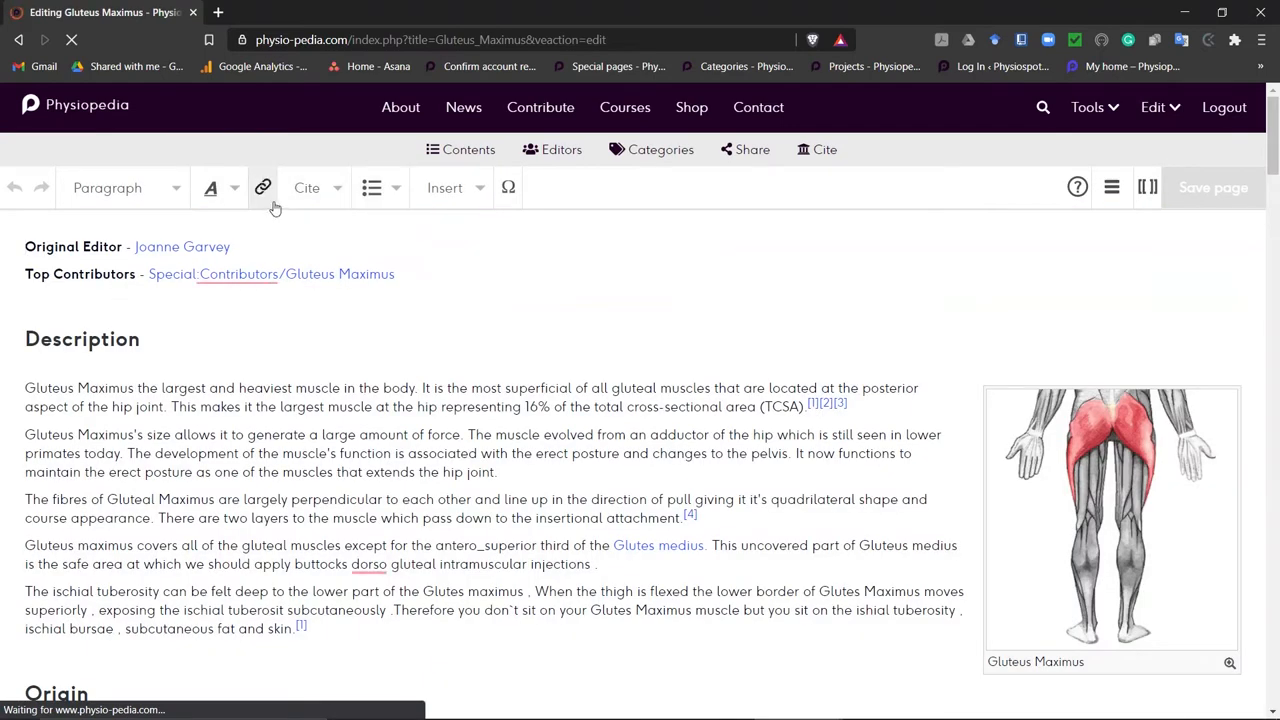
left_click(262, 188)
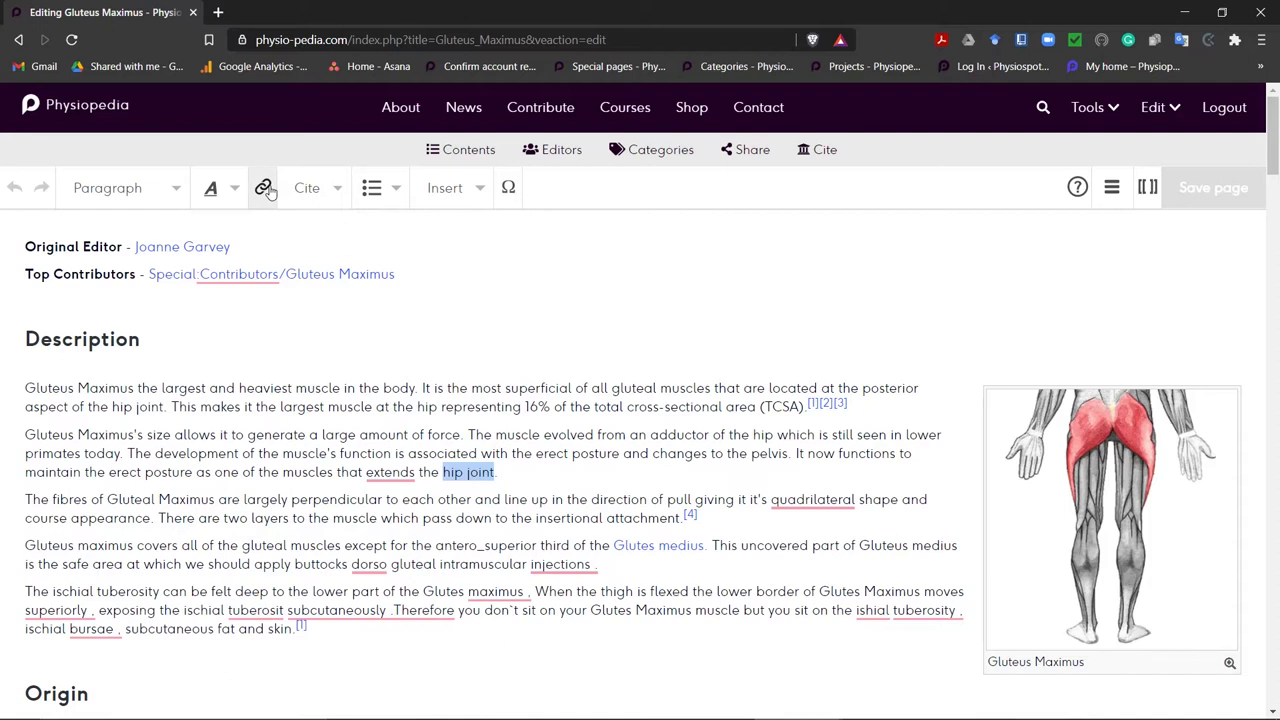
Add a link on 'hip joint' and search pages for 'Hip' to find Hip Anatomy
left_click(264, 188)
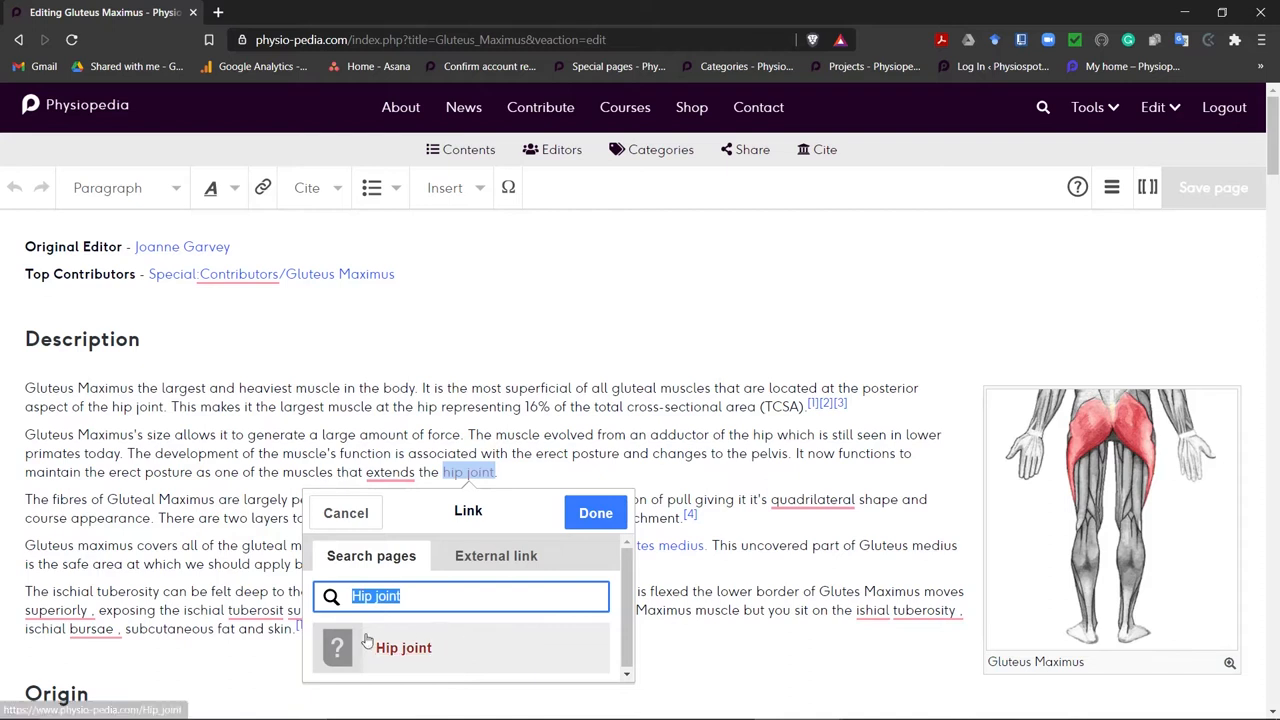
mouse_move(478, 652)
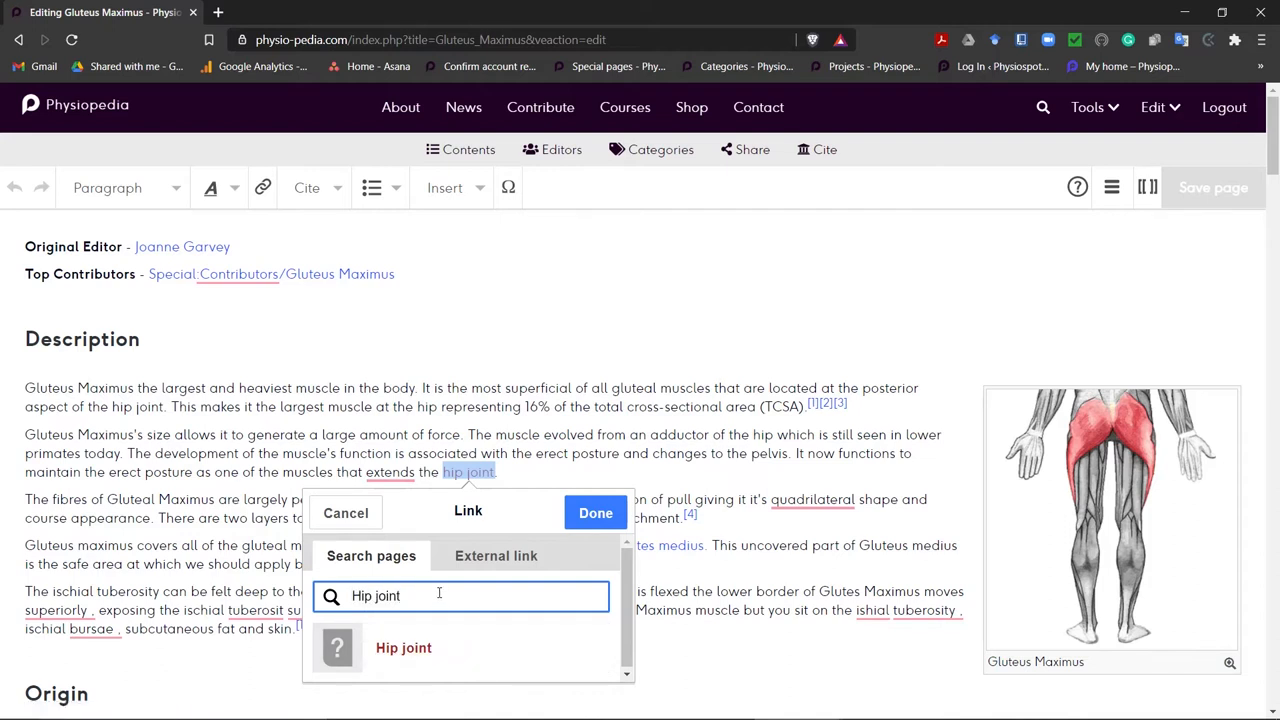
key("BackSpace")
type("anatomy")
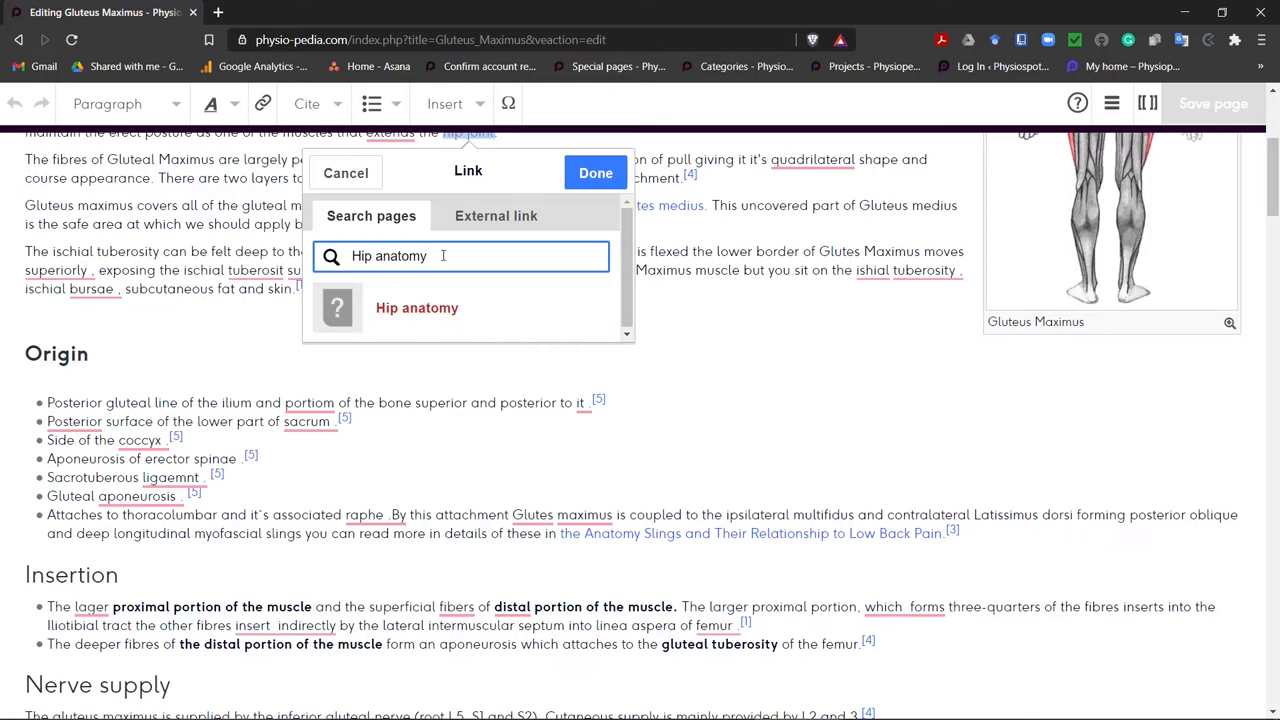
key("BackSpace")
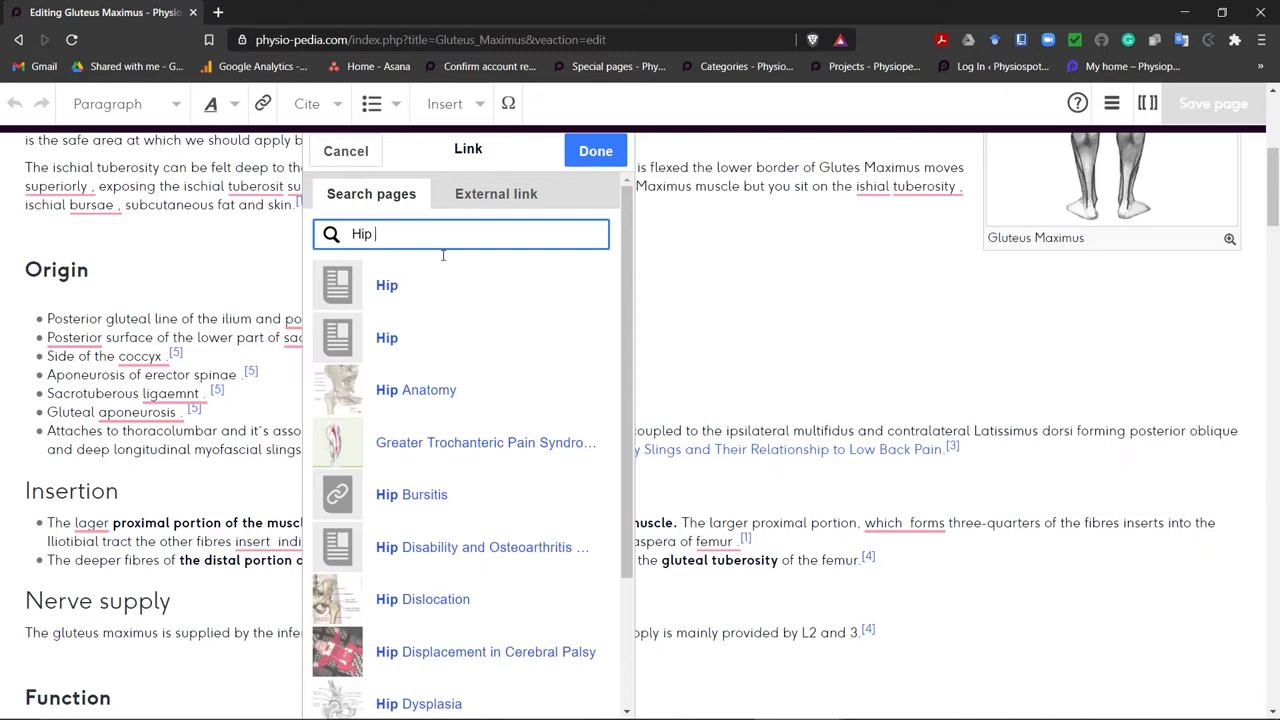
mouse_move(436, 390)
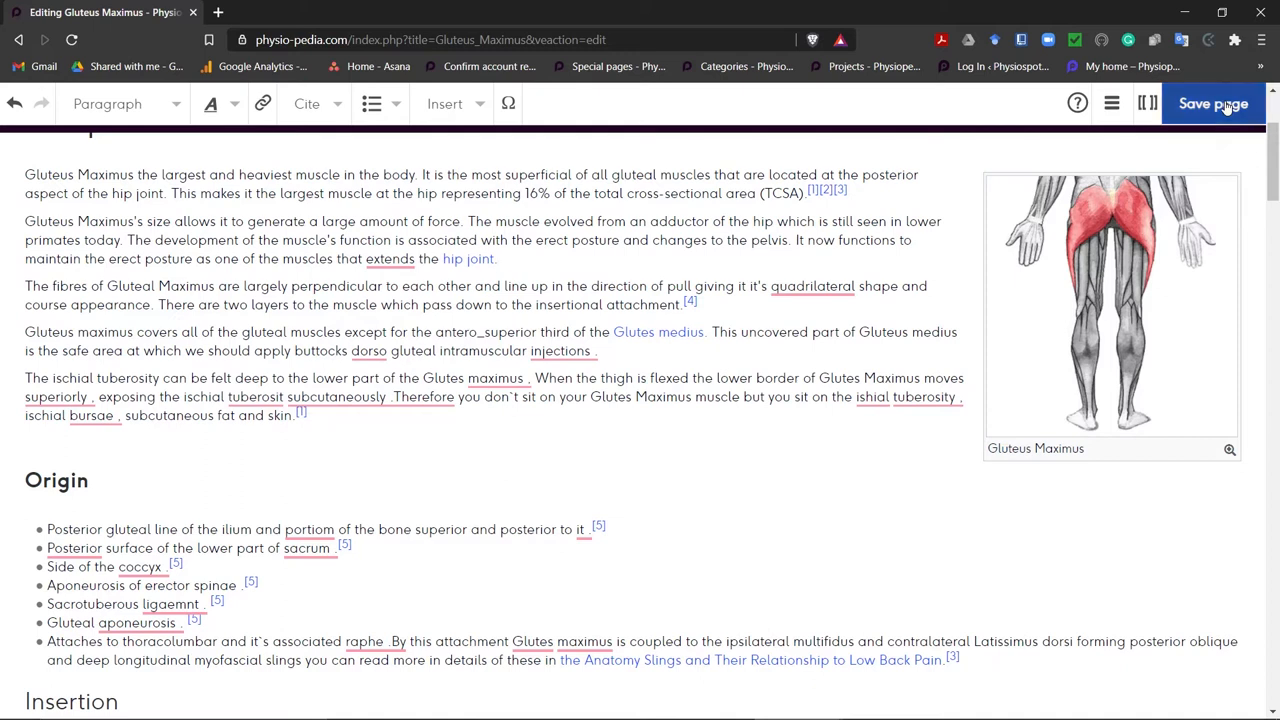
Save the page as a minor edit with the summary about adding a link
left_click(1212, 104)
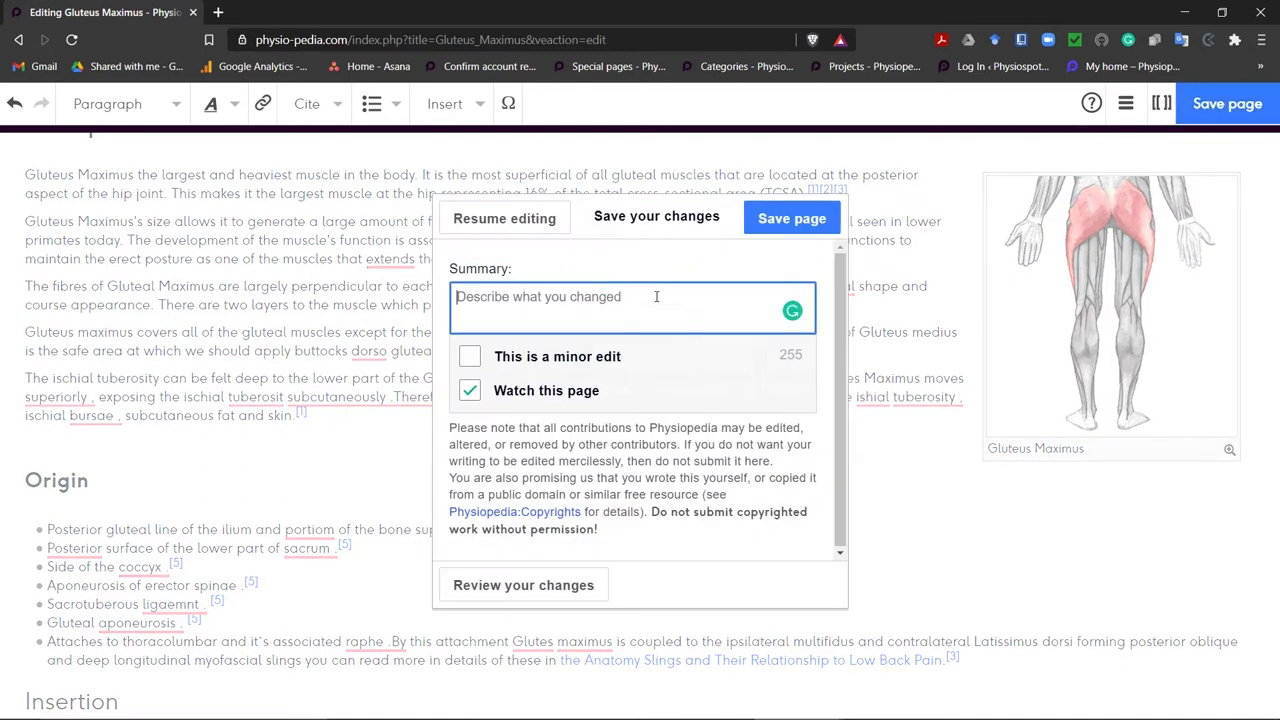
type("Added (")
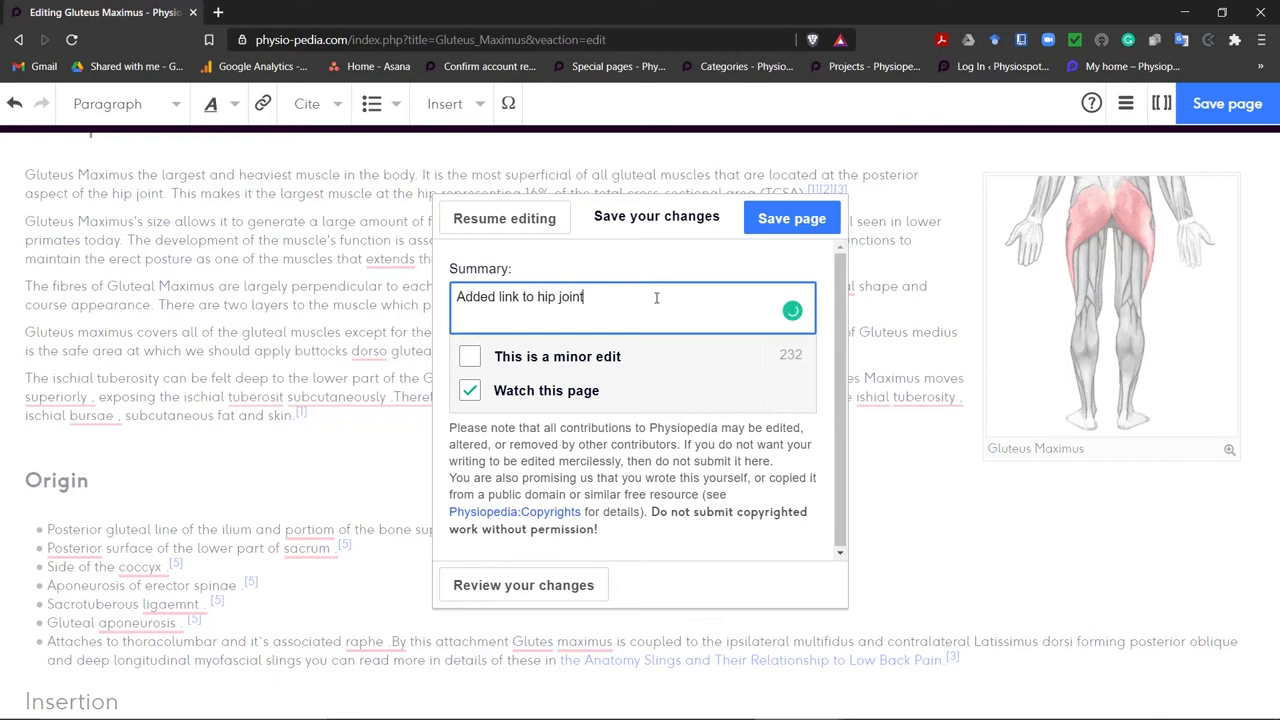
left_click(468, 356)
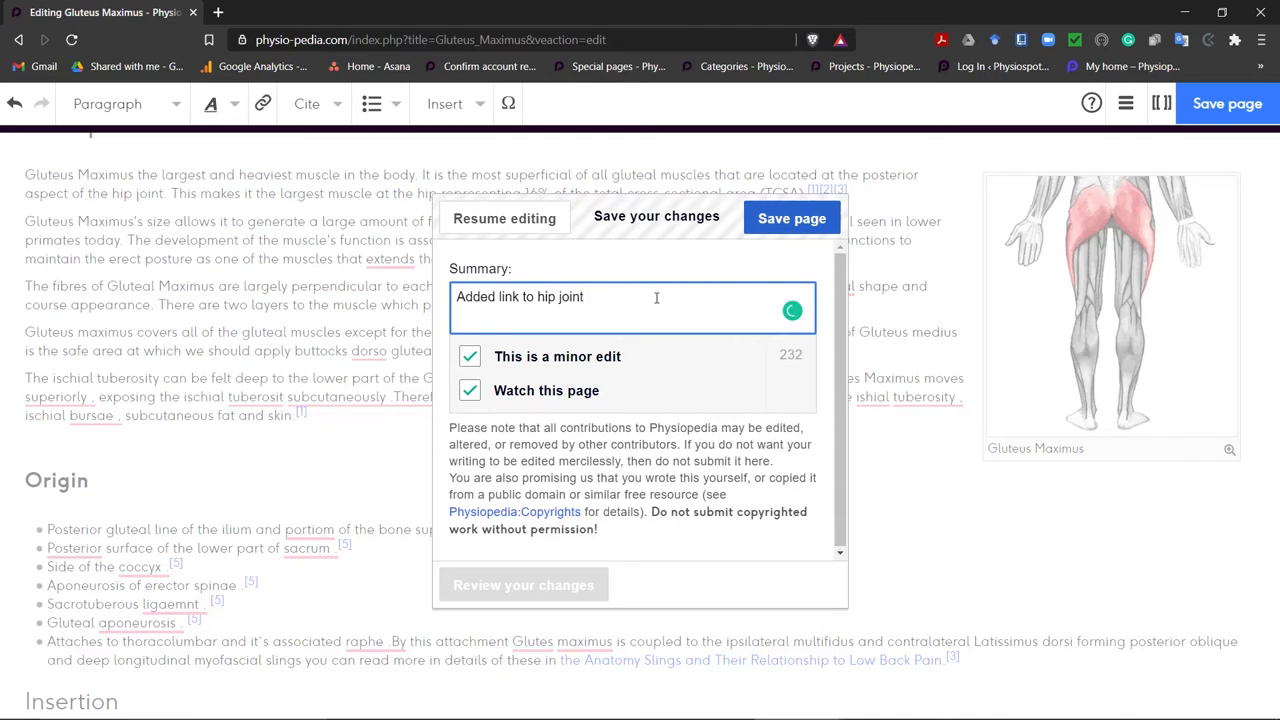
left_click(792, 218)
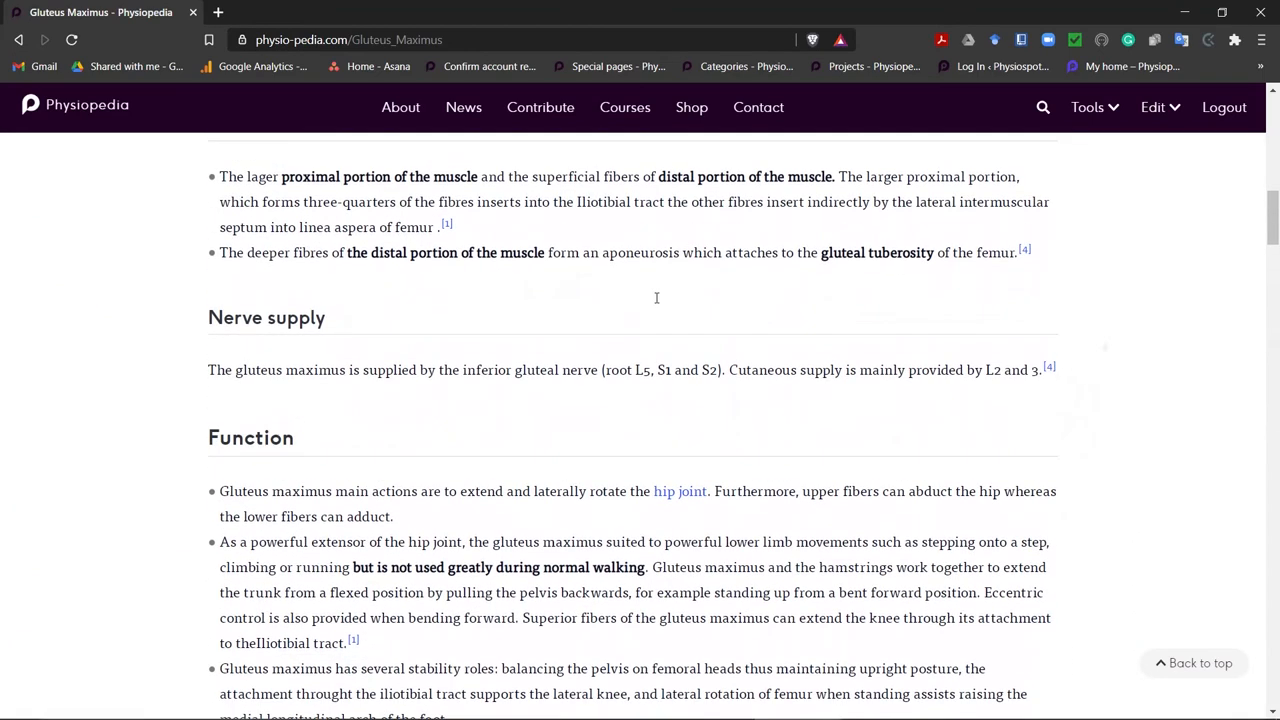
Check the published description and open the new hip joint link in another tab
scroll("up", 3)
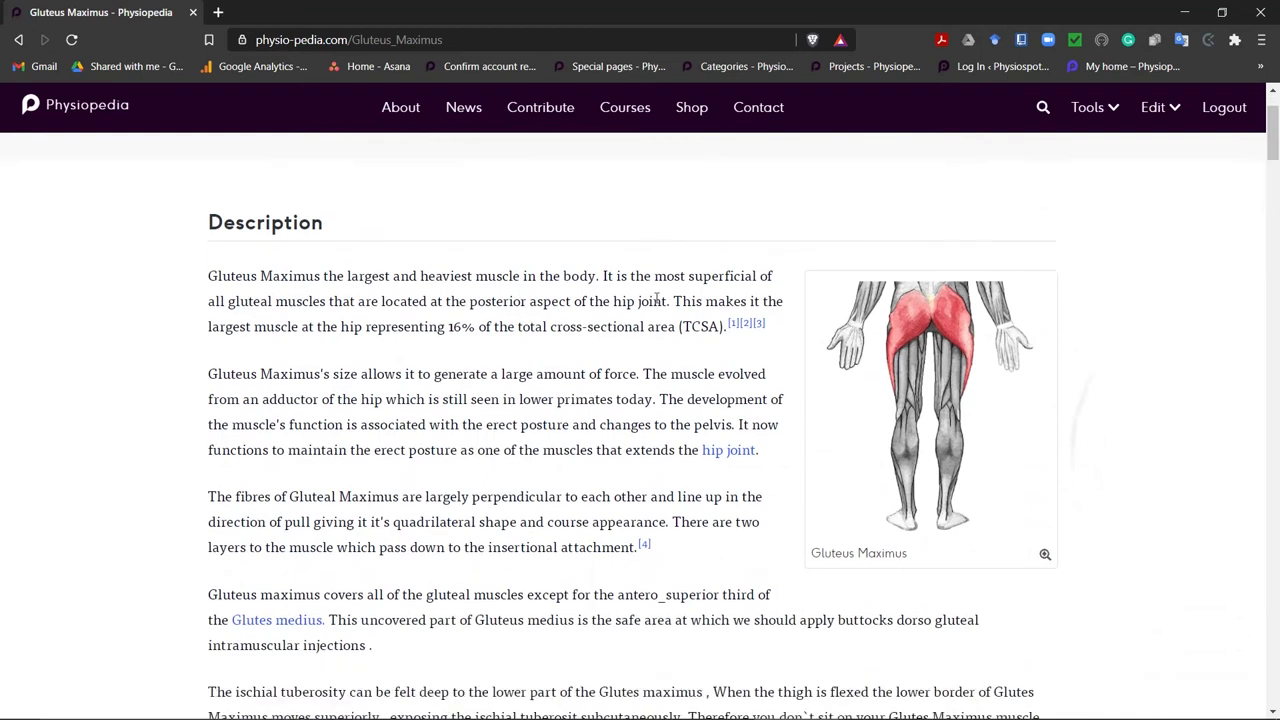
scroll("down", 3)
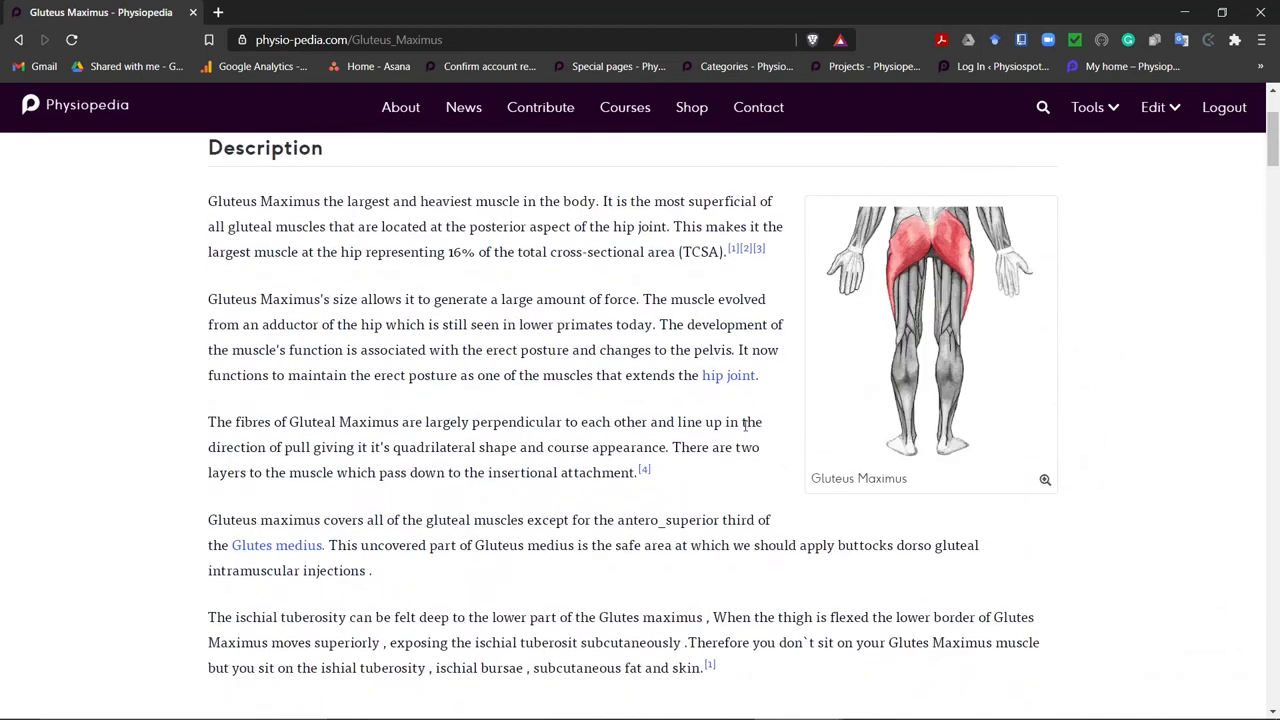
mouse_move(728, 376)
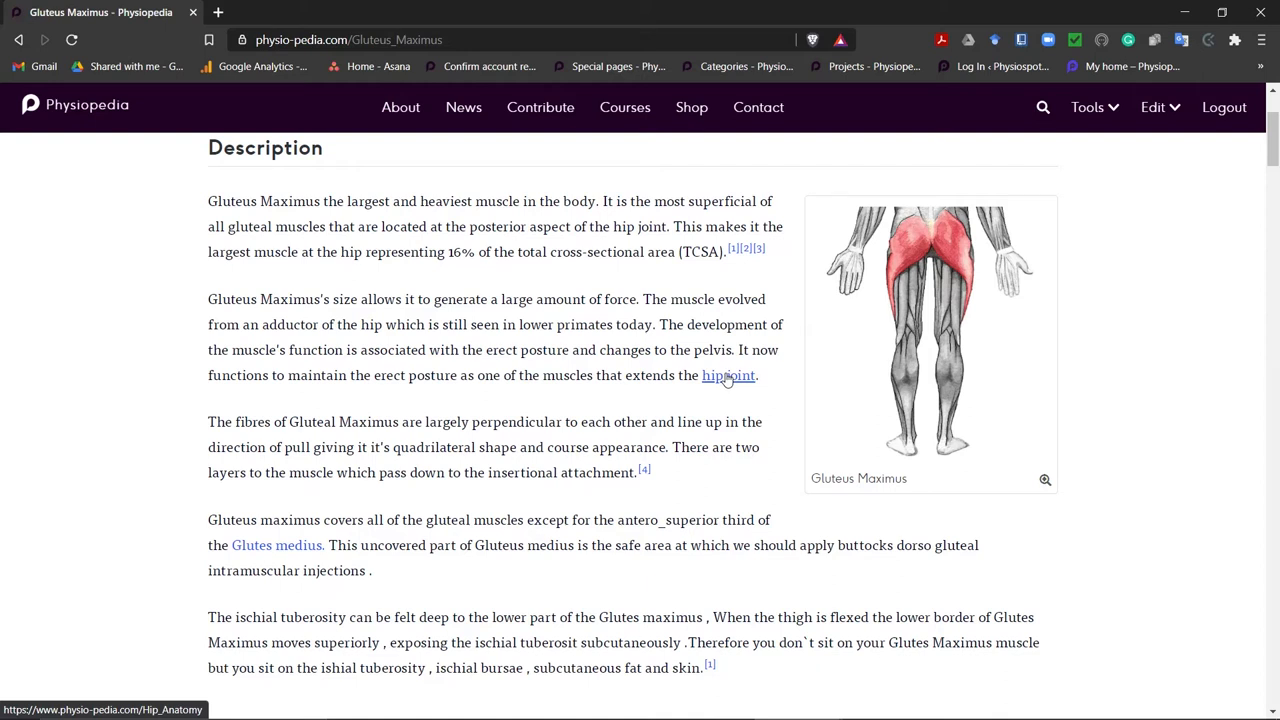
left_click(728, 376)
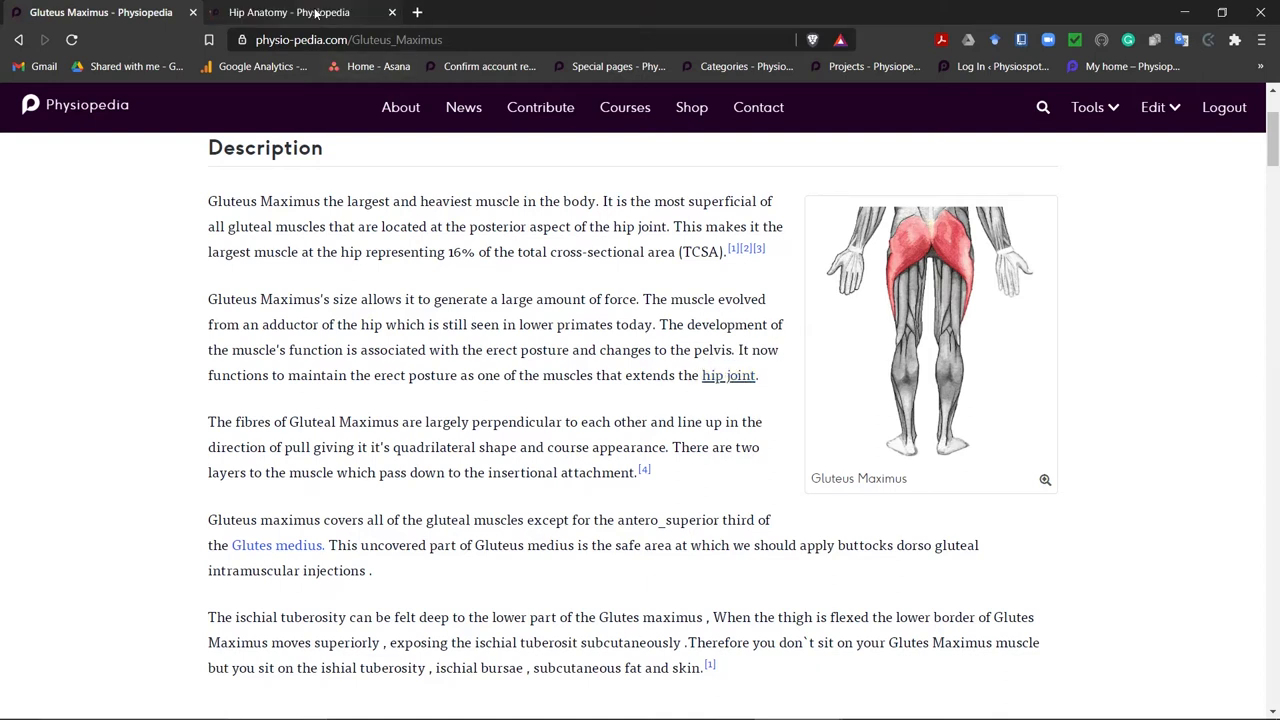
View the Hip Anatomy tab, then show the editing choices on the User:Kim page
left_click(290, 12)
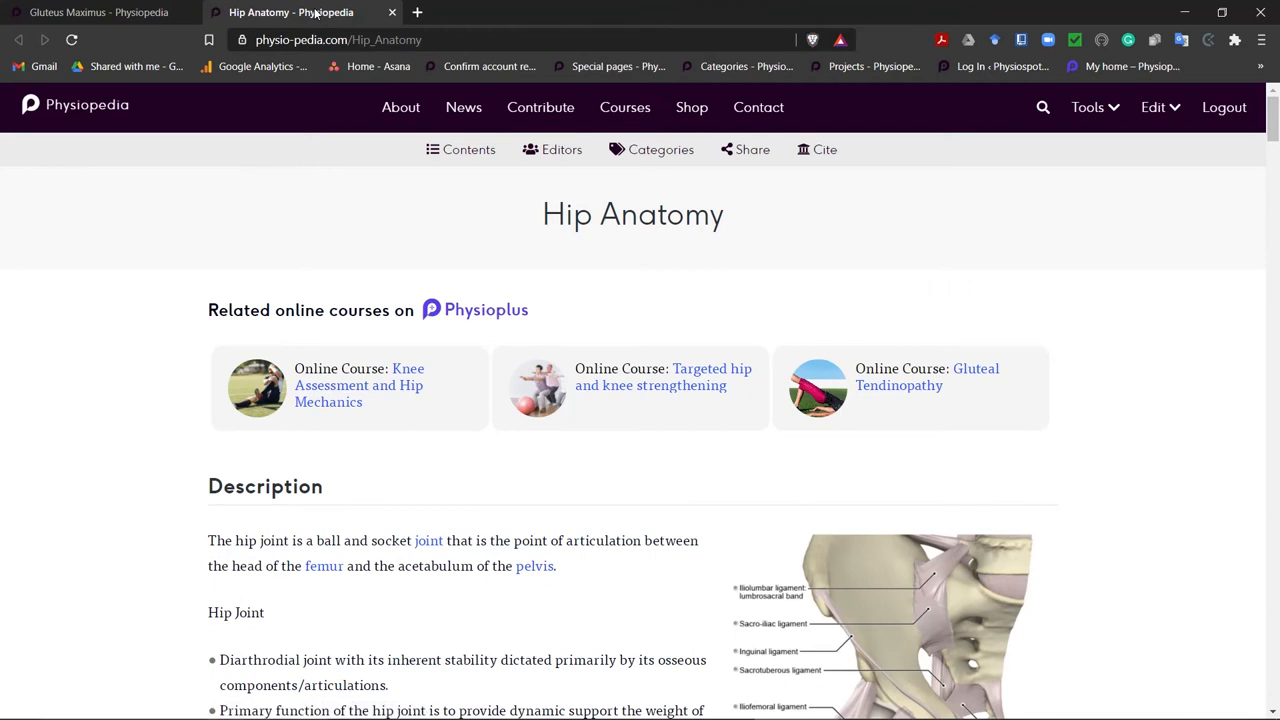
mouse_move(352, 114)
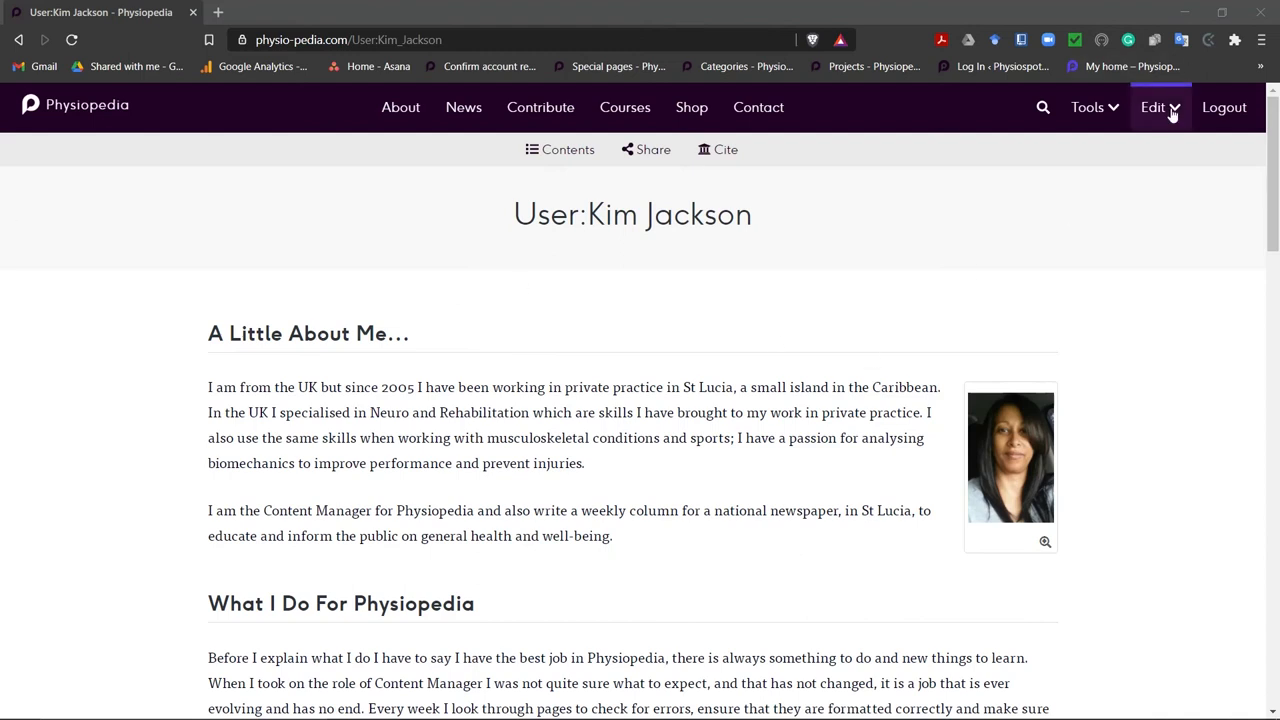
left_click(1152, 108)
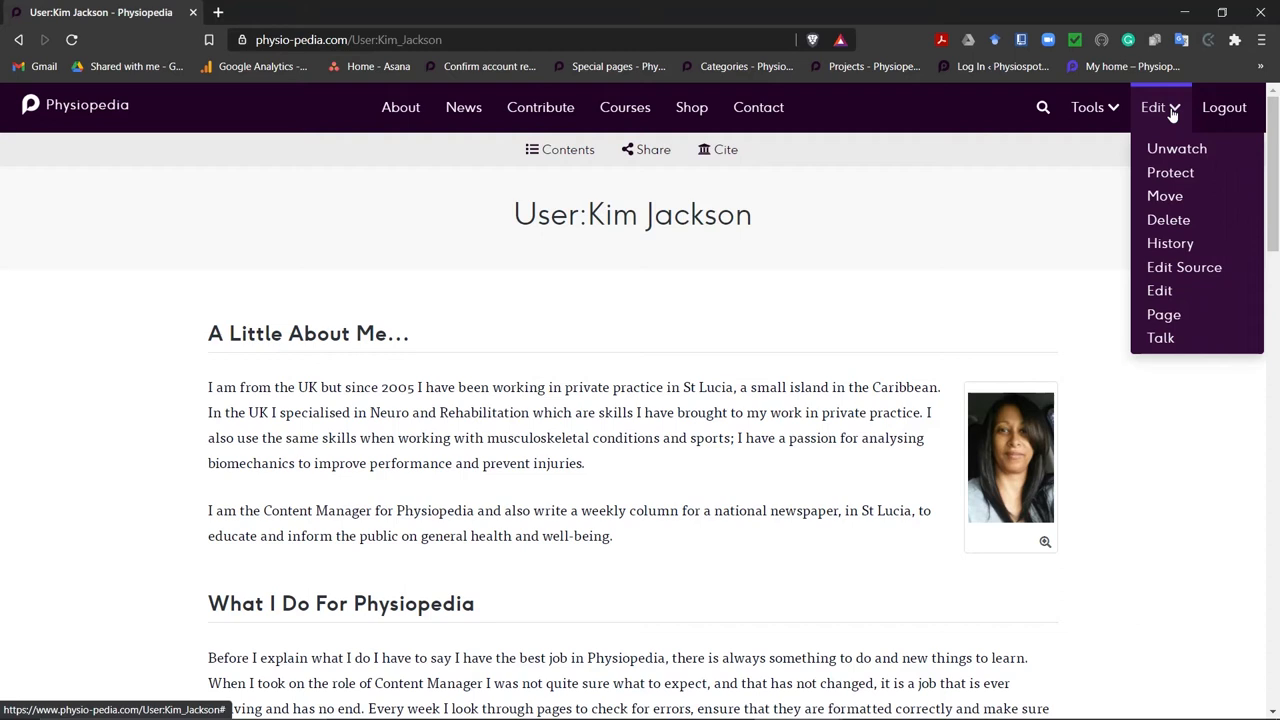
mouse_move(1160, 290)
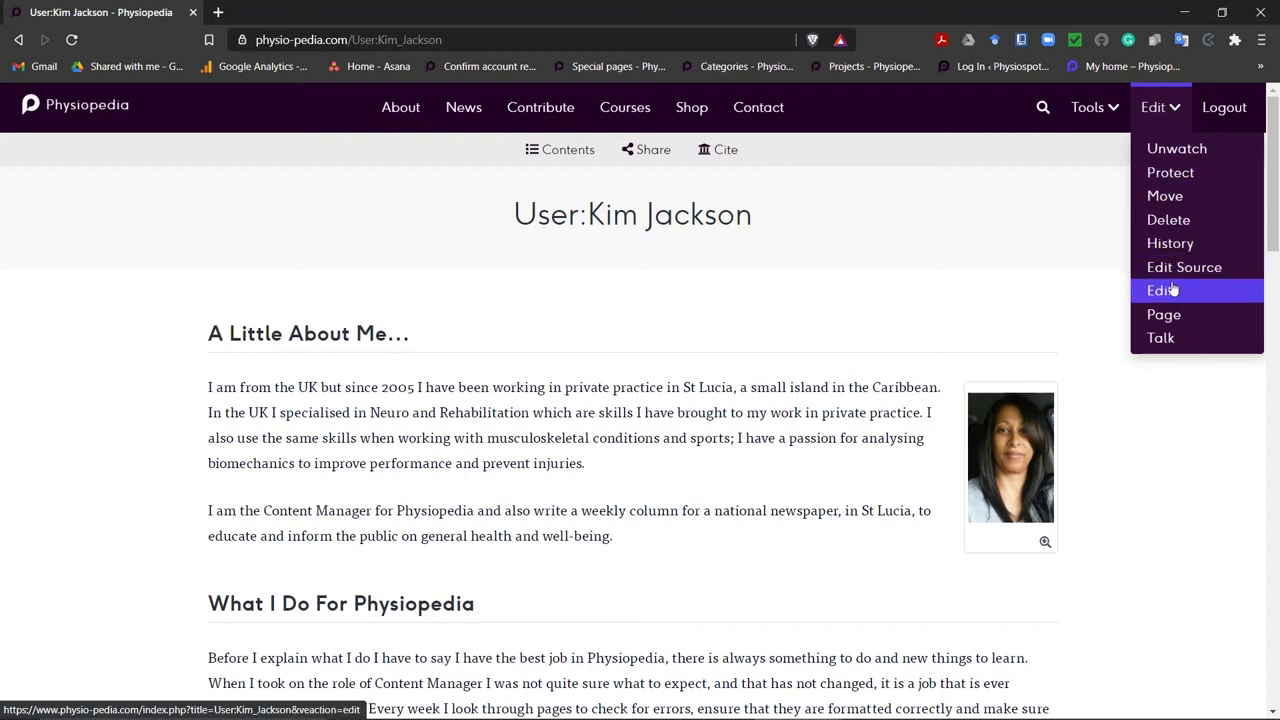
Open the user page in the visual editor and select the word Twitter under 'Where You Can Find Me'
left_click(1160, 290)
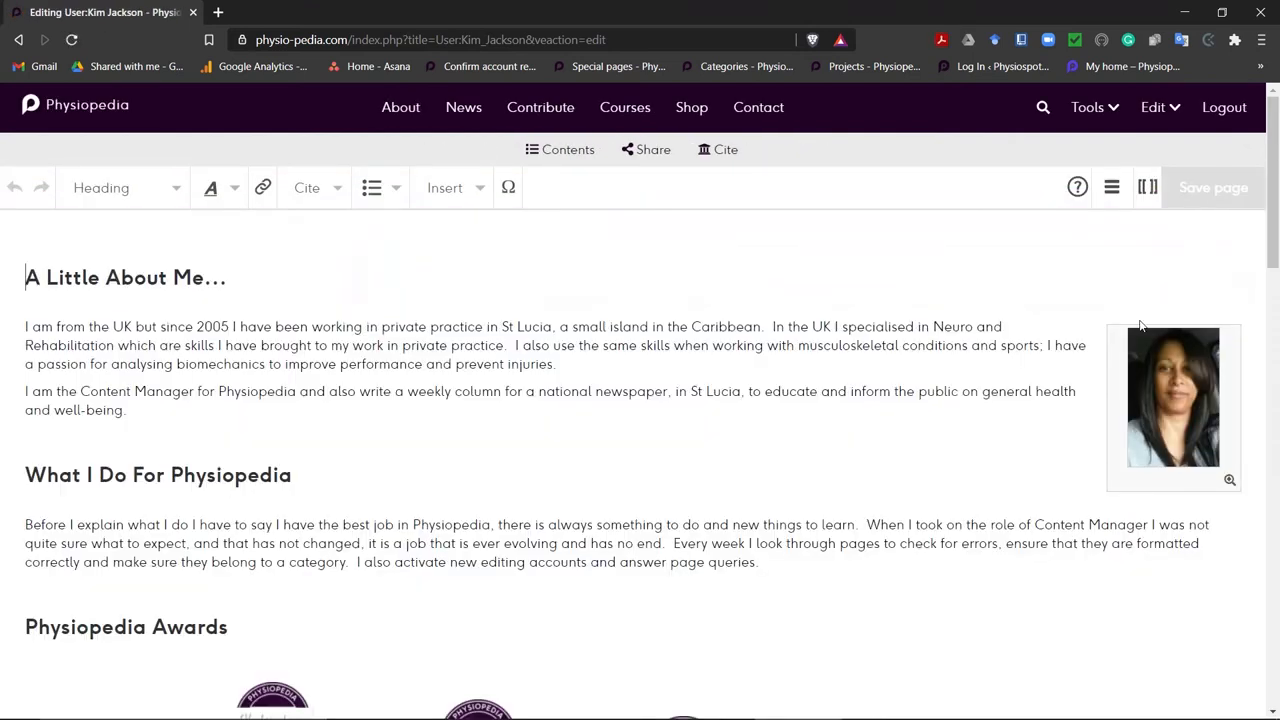
scroll("down", 3)
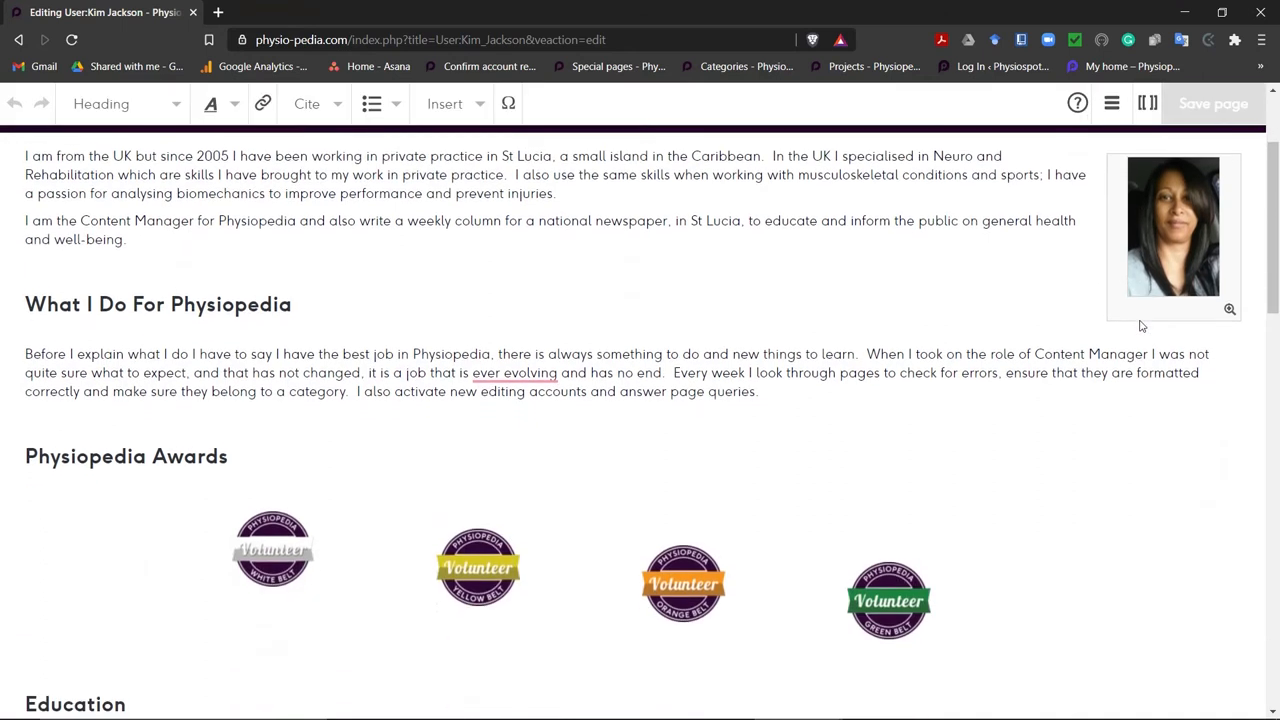
scroll("down", 3)
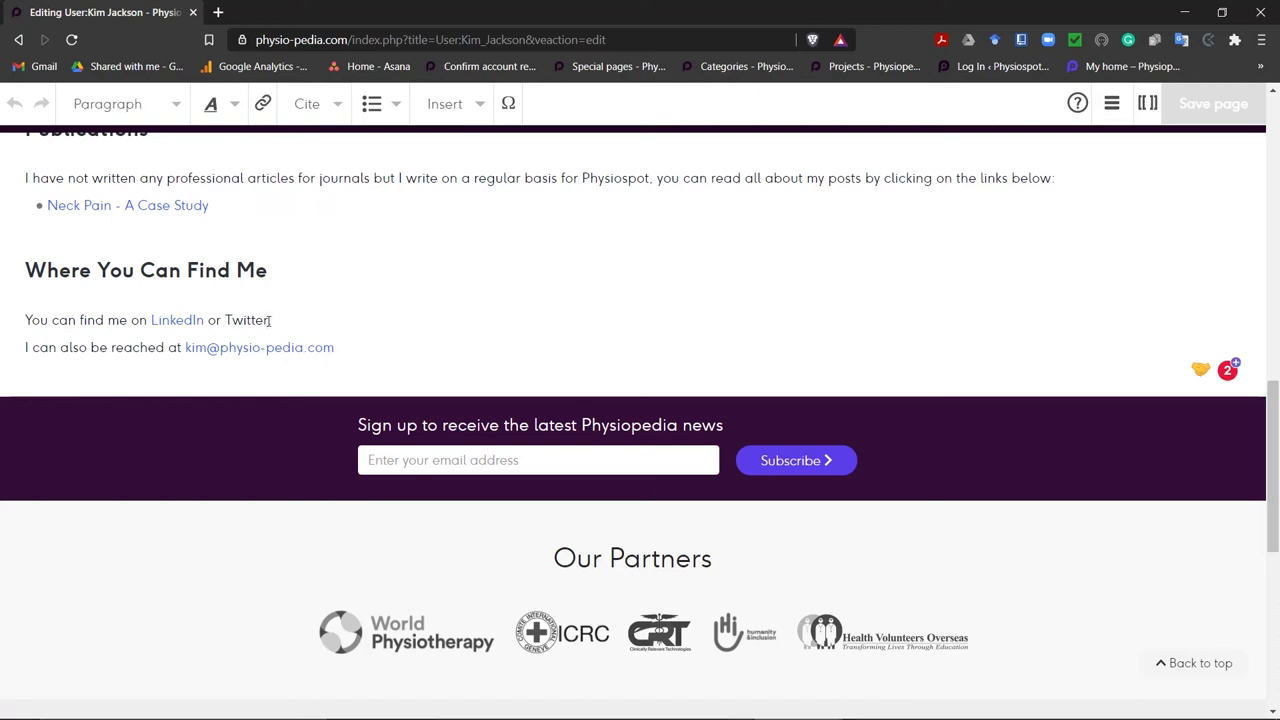
type("https://twitter.com/kim758_physio")
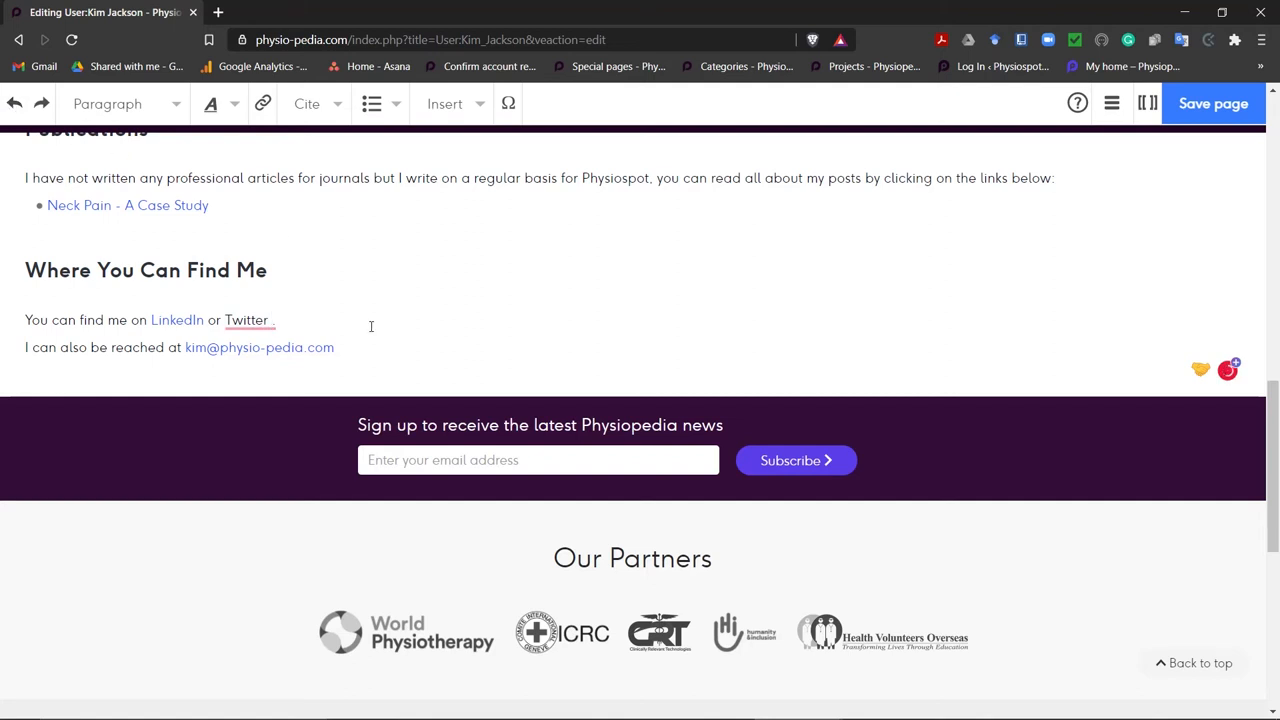
left_click(246, 320)
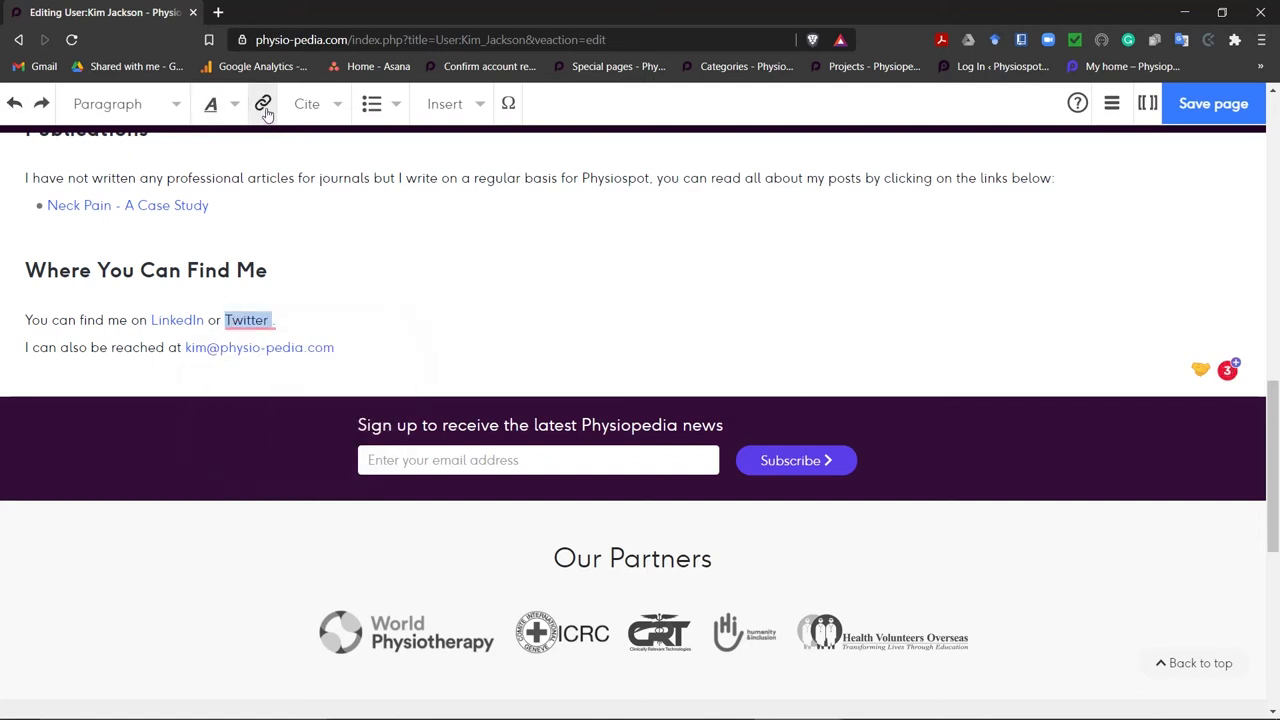
left_click(264, 104)
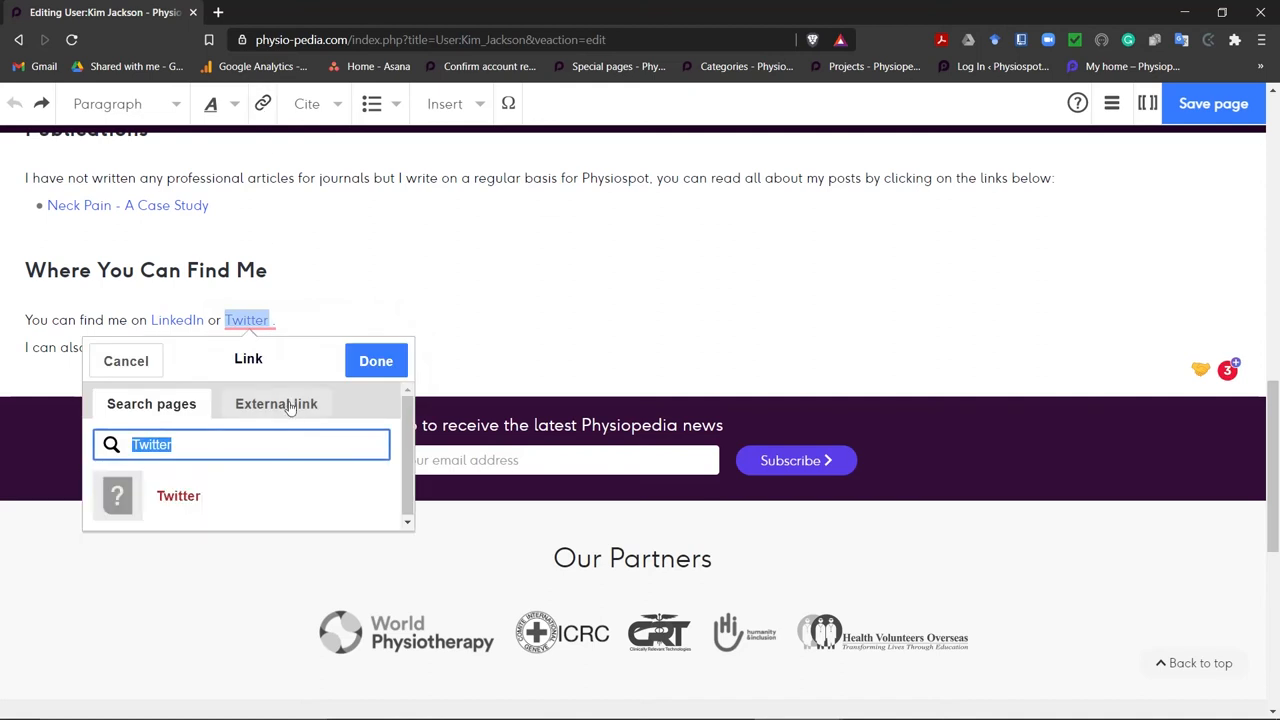
left_click(276, 404)
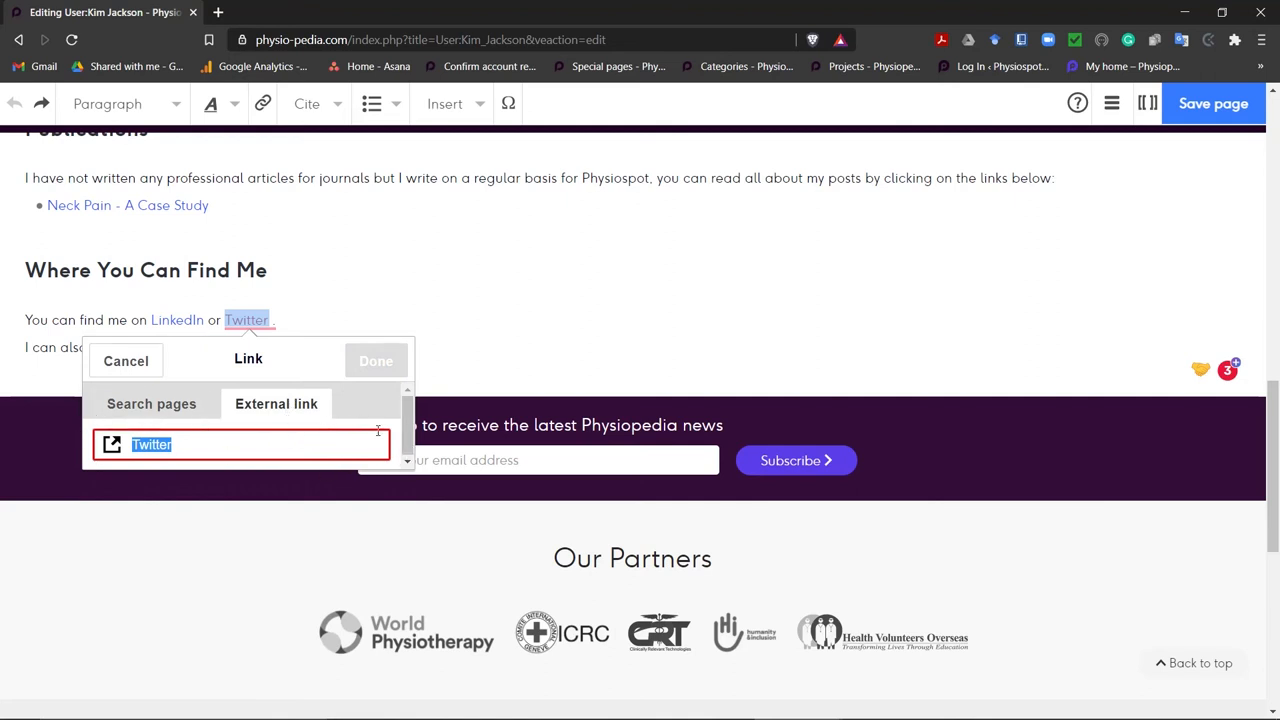
mouse_move(398, 452)
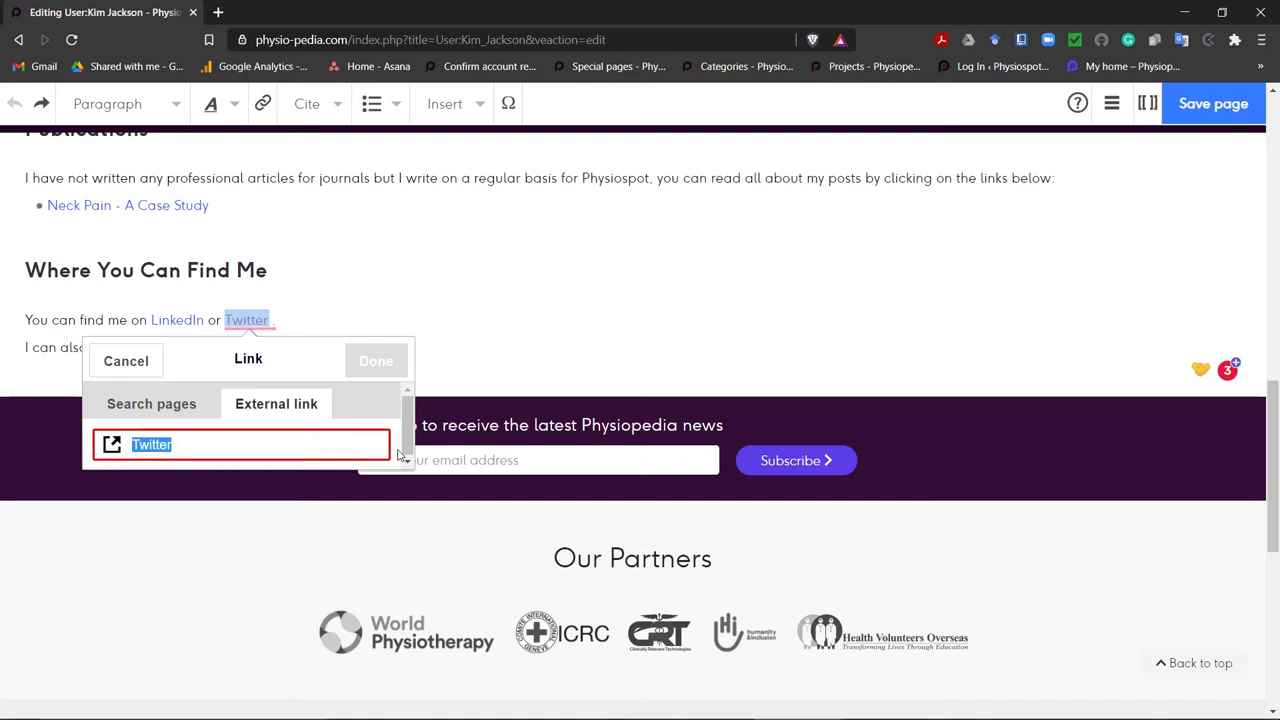
type("https://twitter.com/kim758_physio")
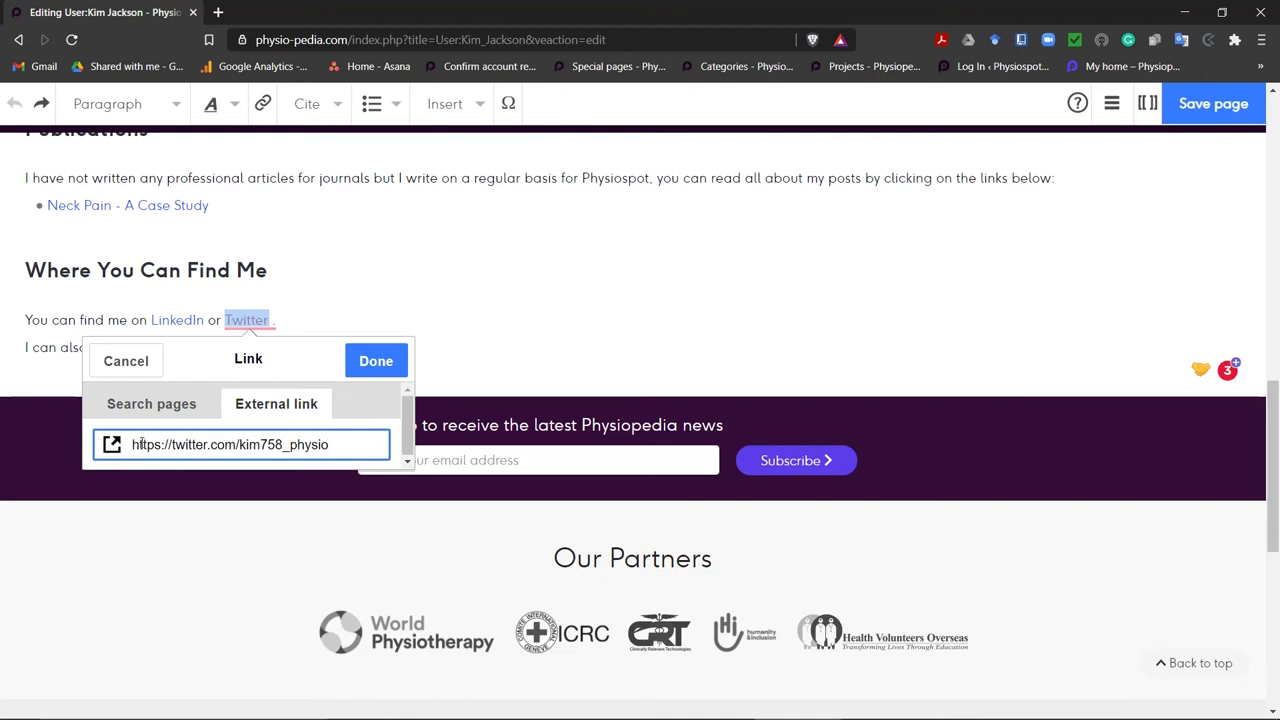
mouse_move(192, 430)
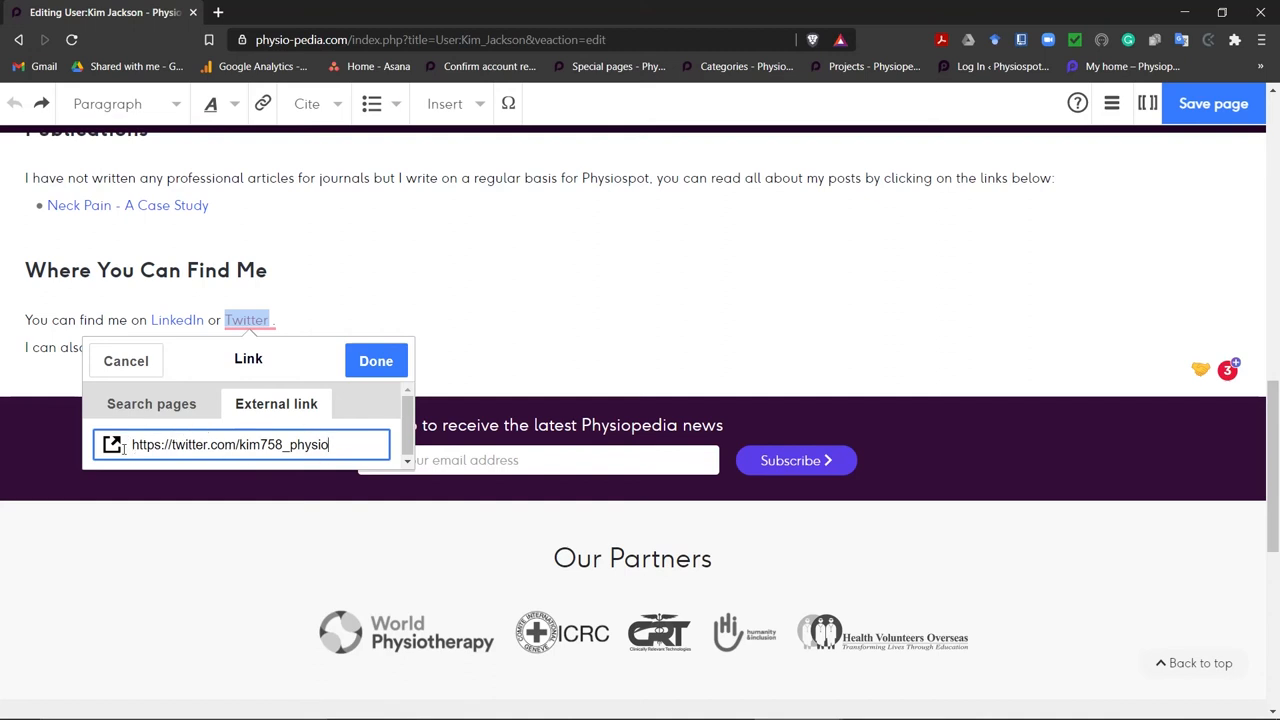
mouse_move(336, 470)
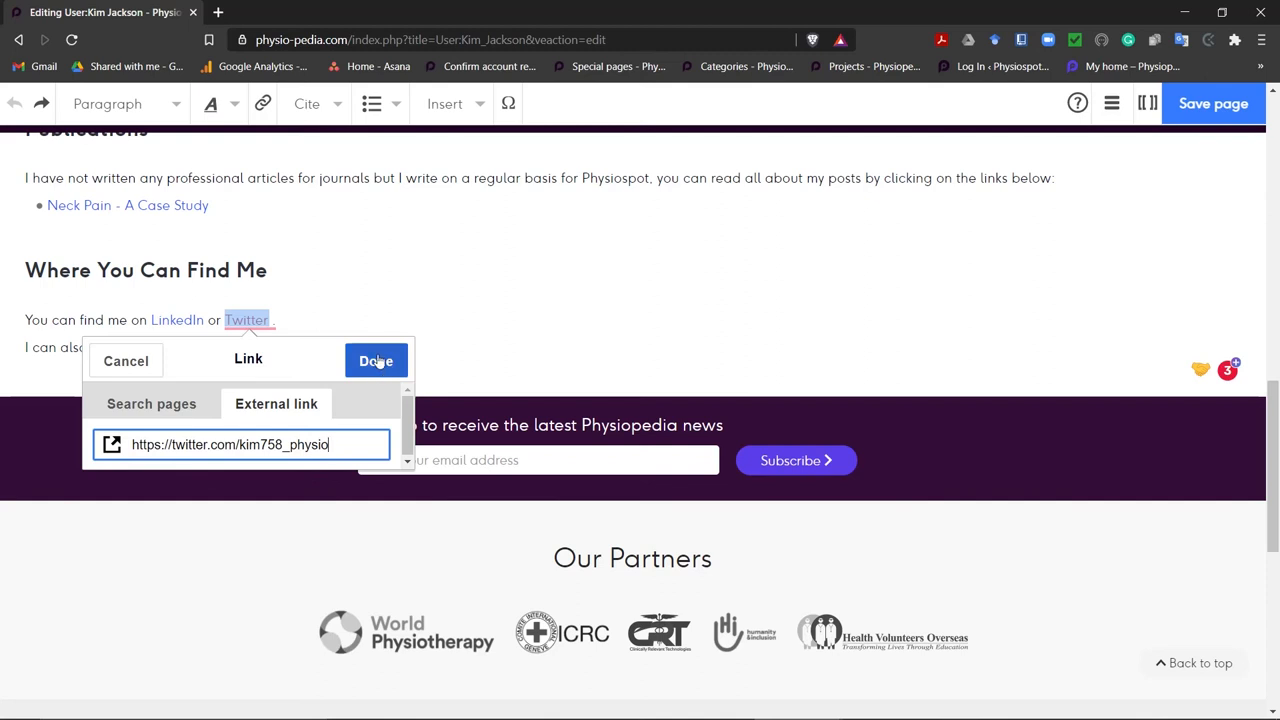
left_click(376, 360)
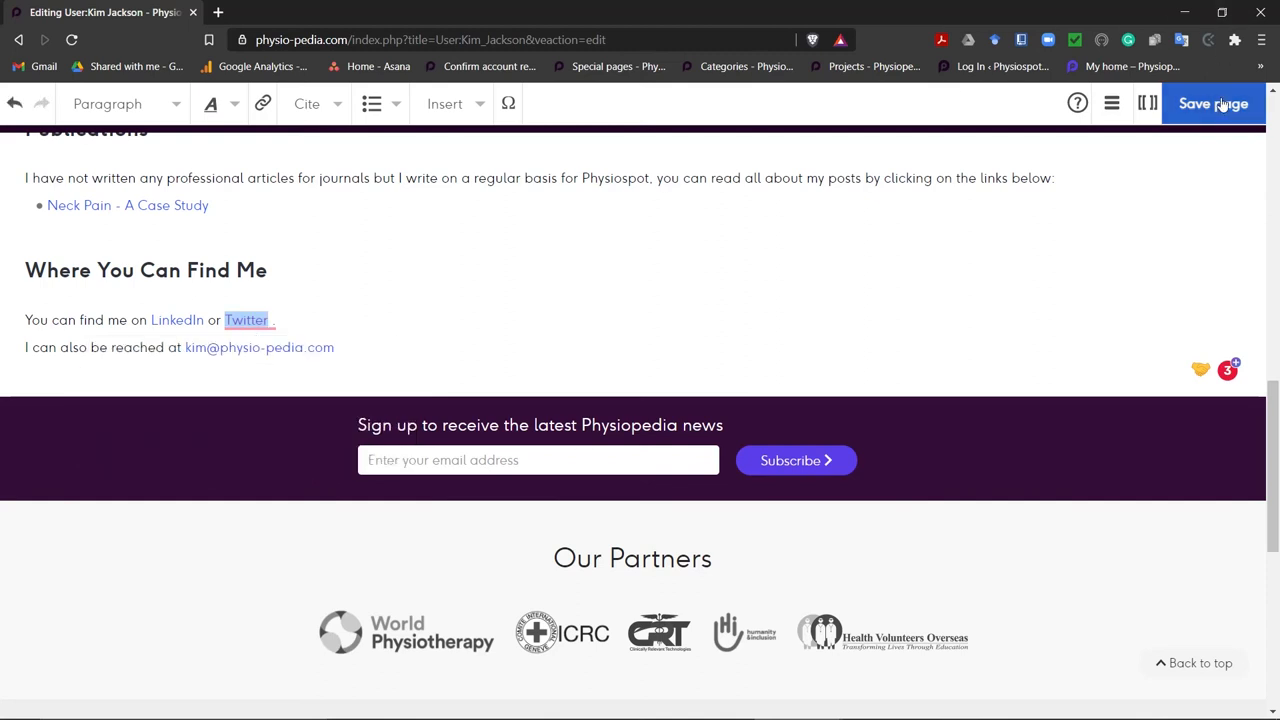
Save the user page and follow the new Twitter link to the profile
left_click(1212, 104)
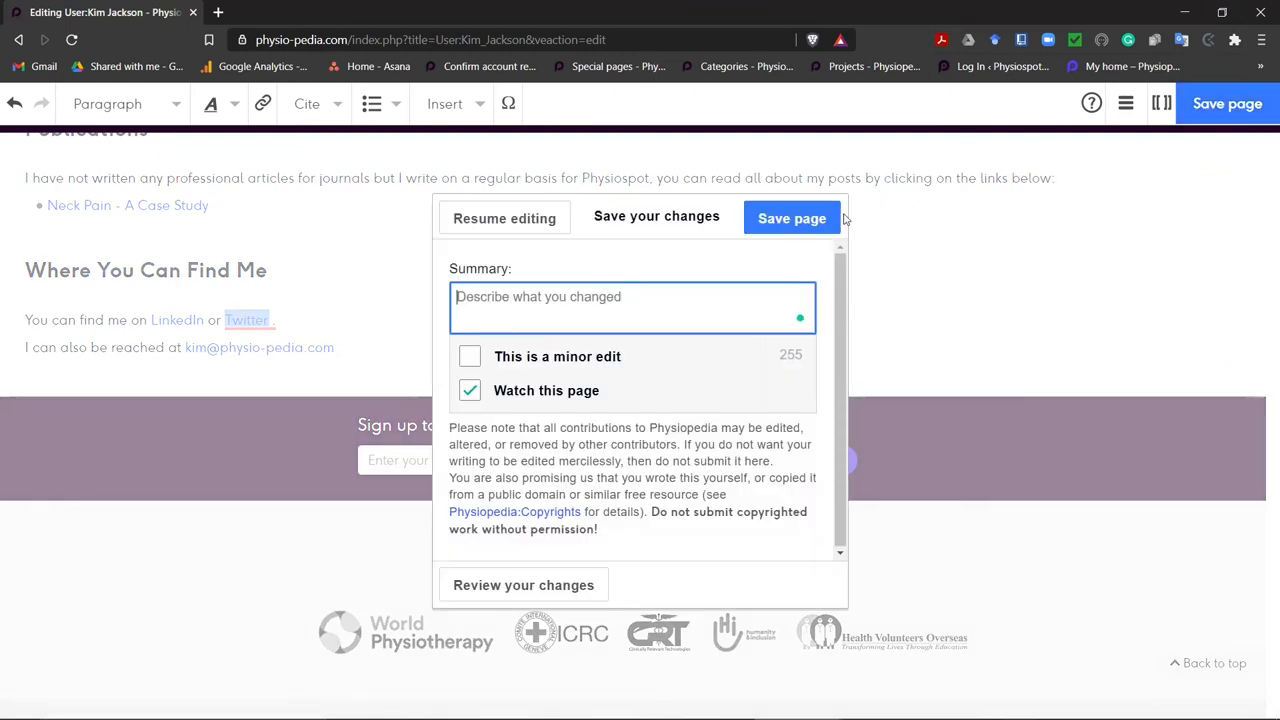
left_click(792, 218)
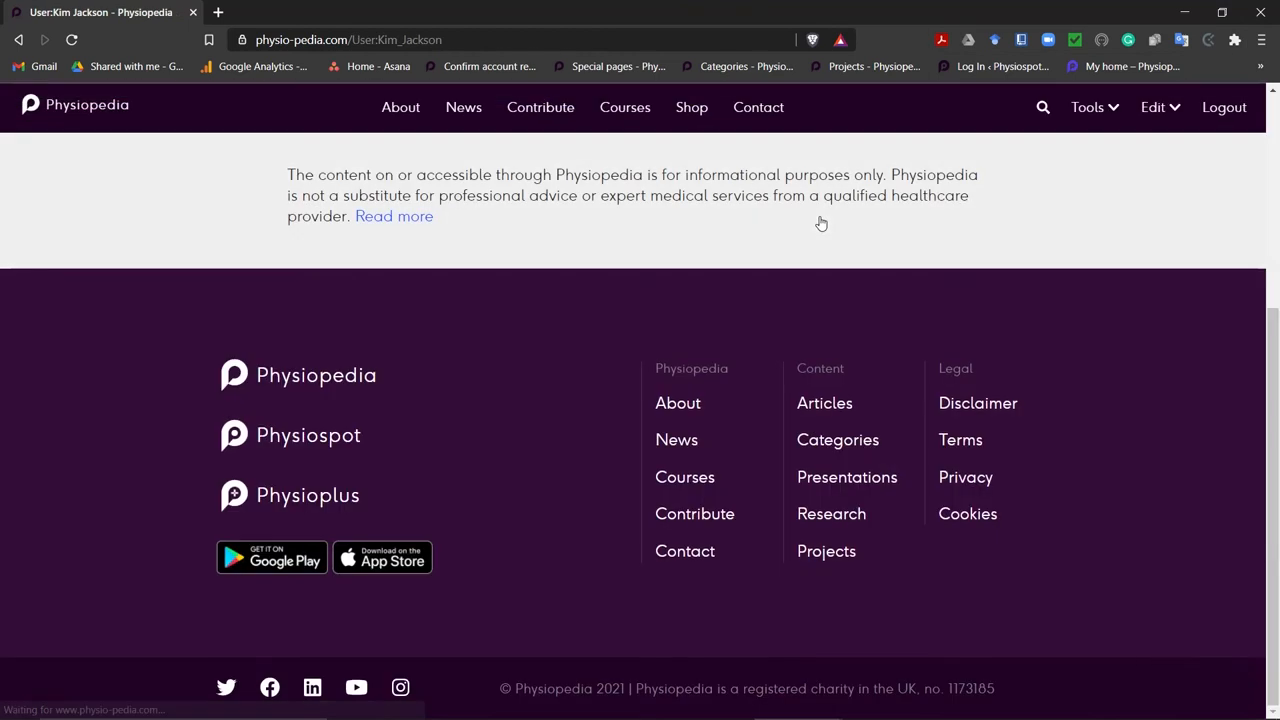
scroll("up", 3)
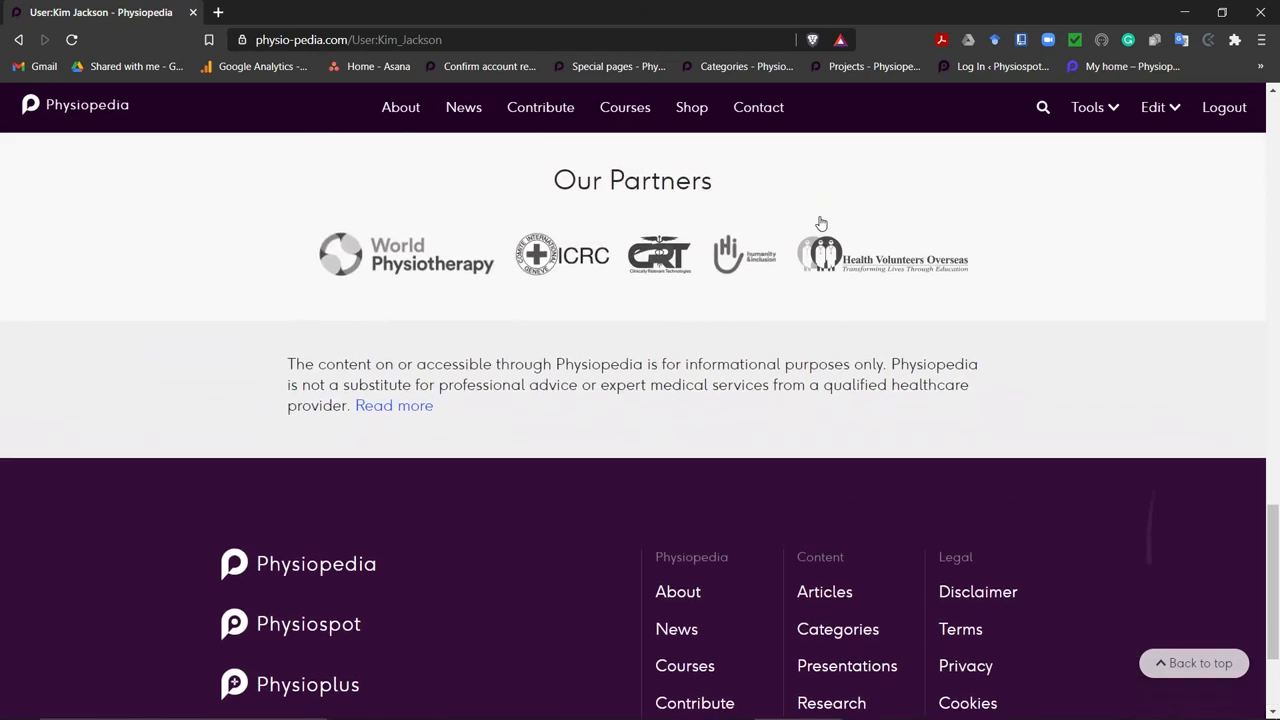
scroll("up", 3)
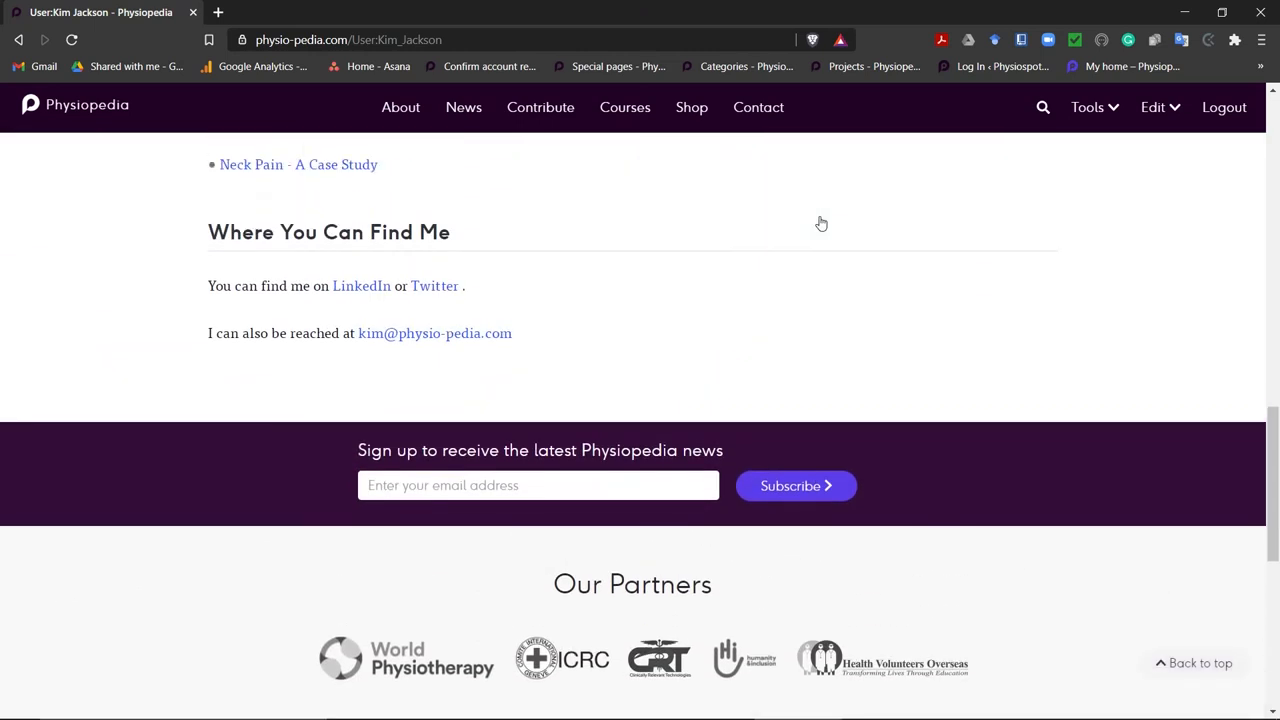
mouse_move(434, 286)
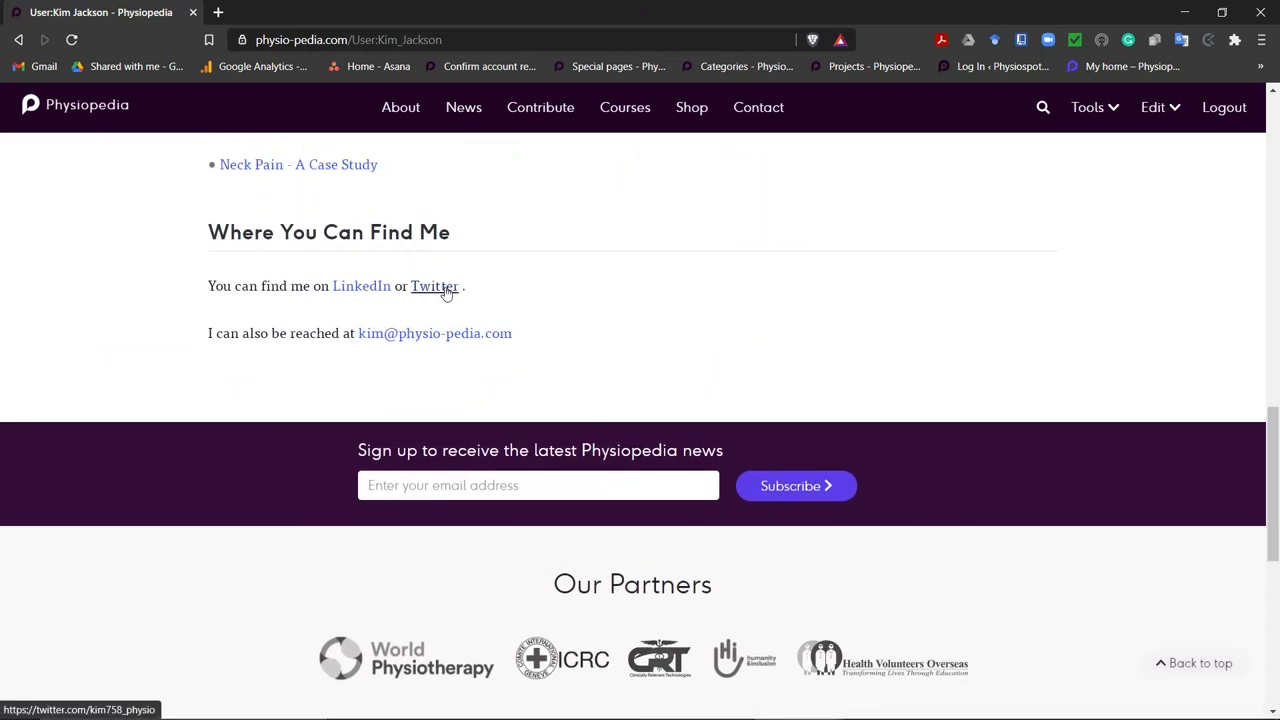
left_click(432, 286)
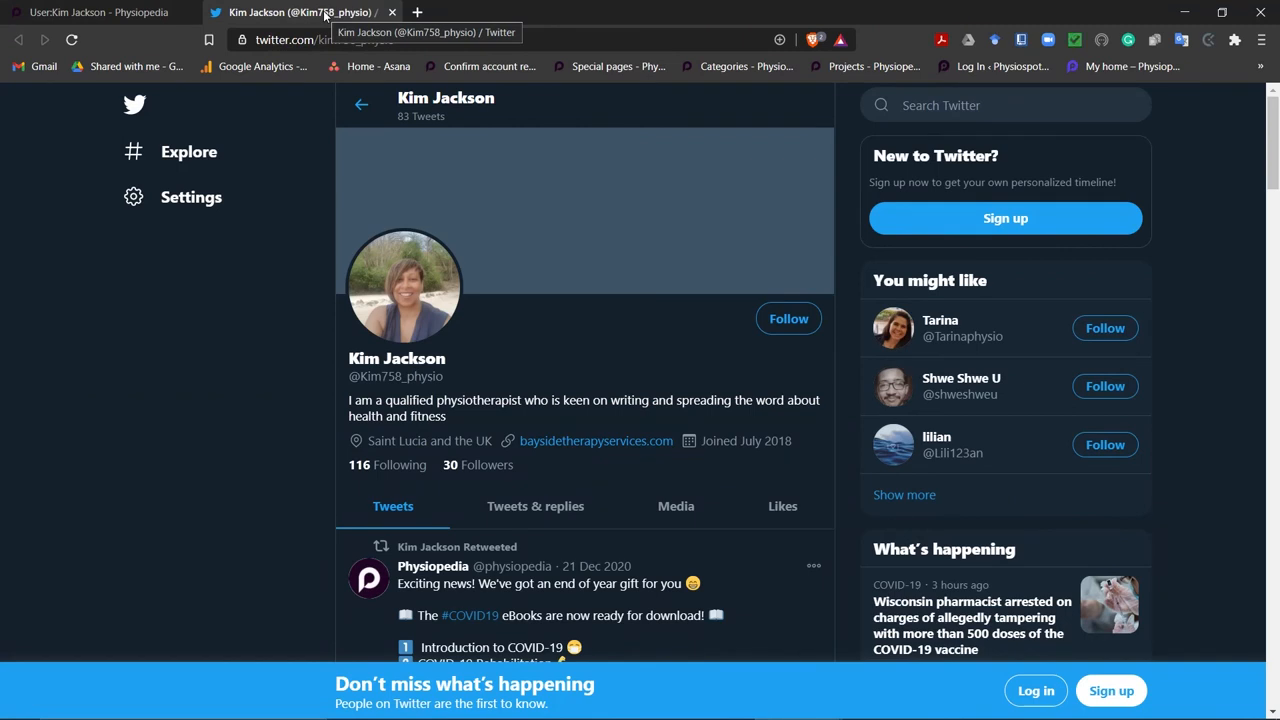
Return to the Making links article tab
left_click(1044, 18)
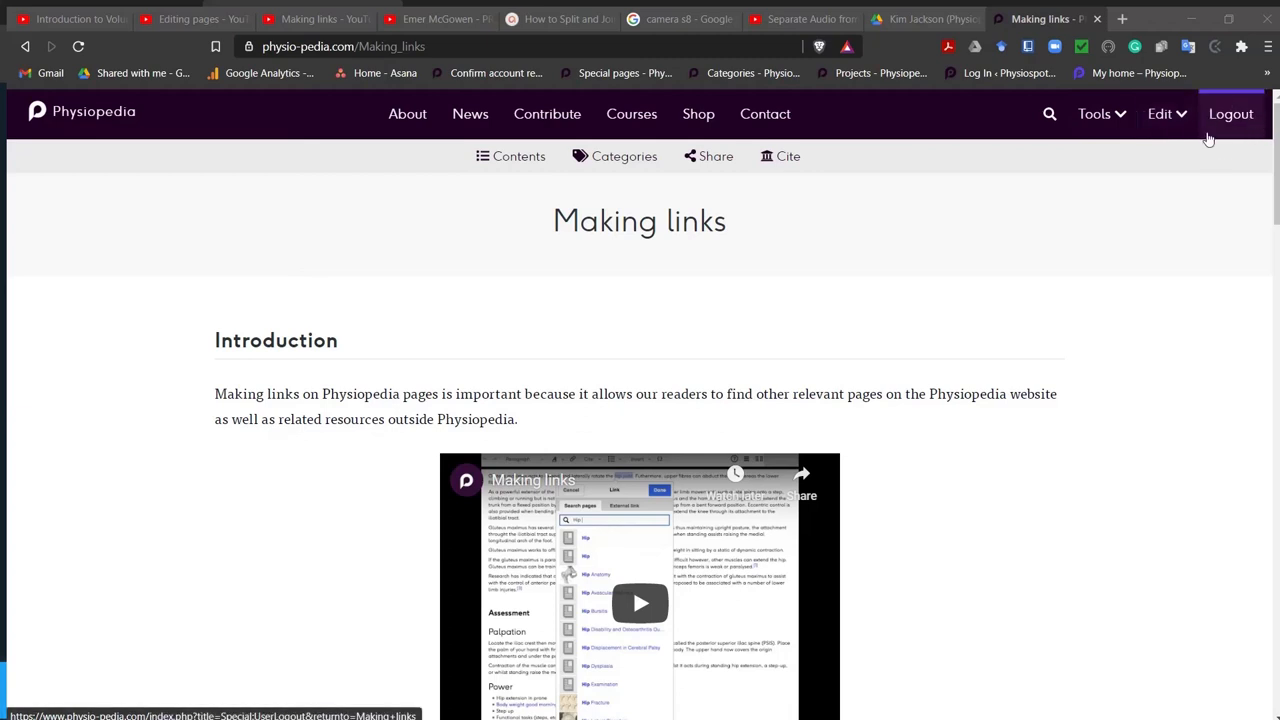
mouse_move(1196, 224)
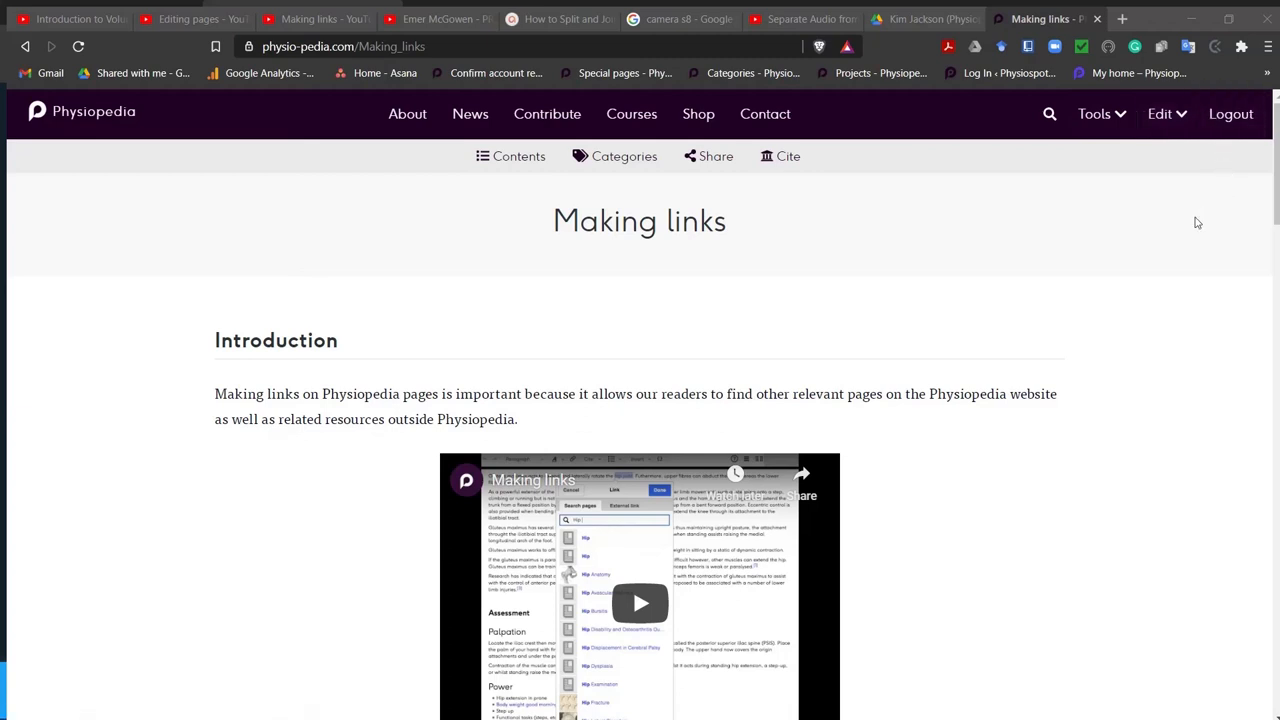